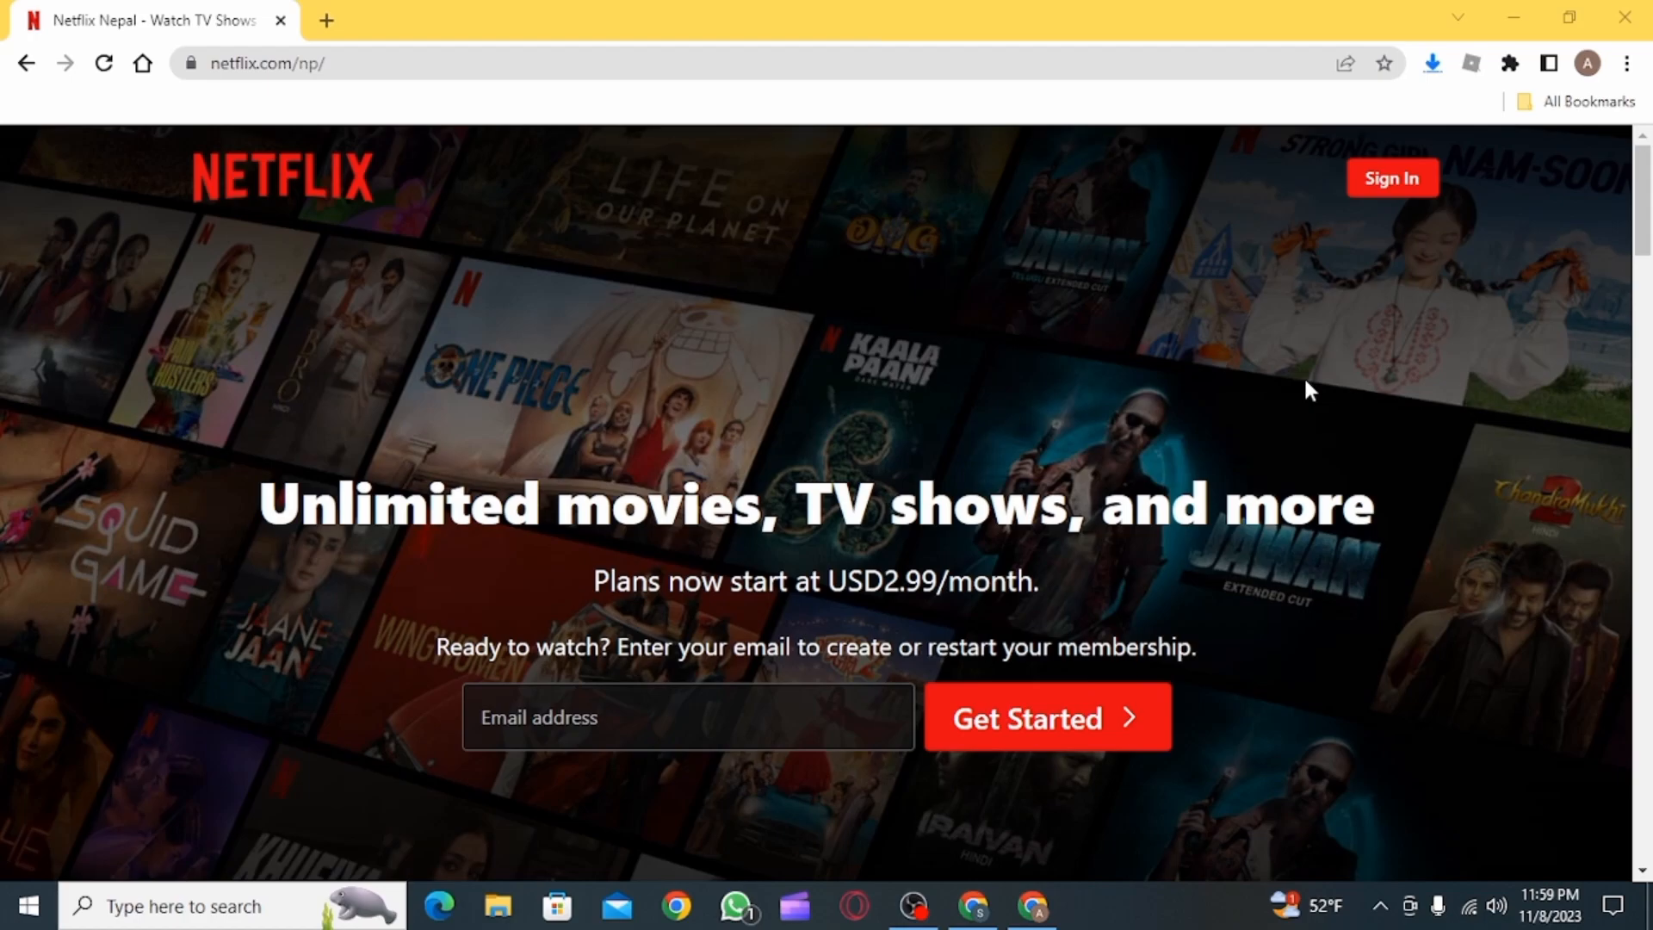
{"action": "mouse_move", "coordinate": [1509, 63]}
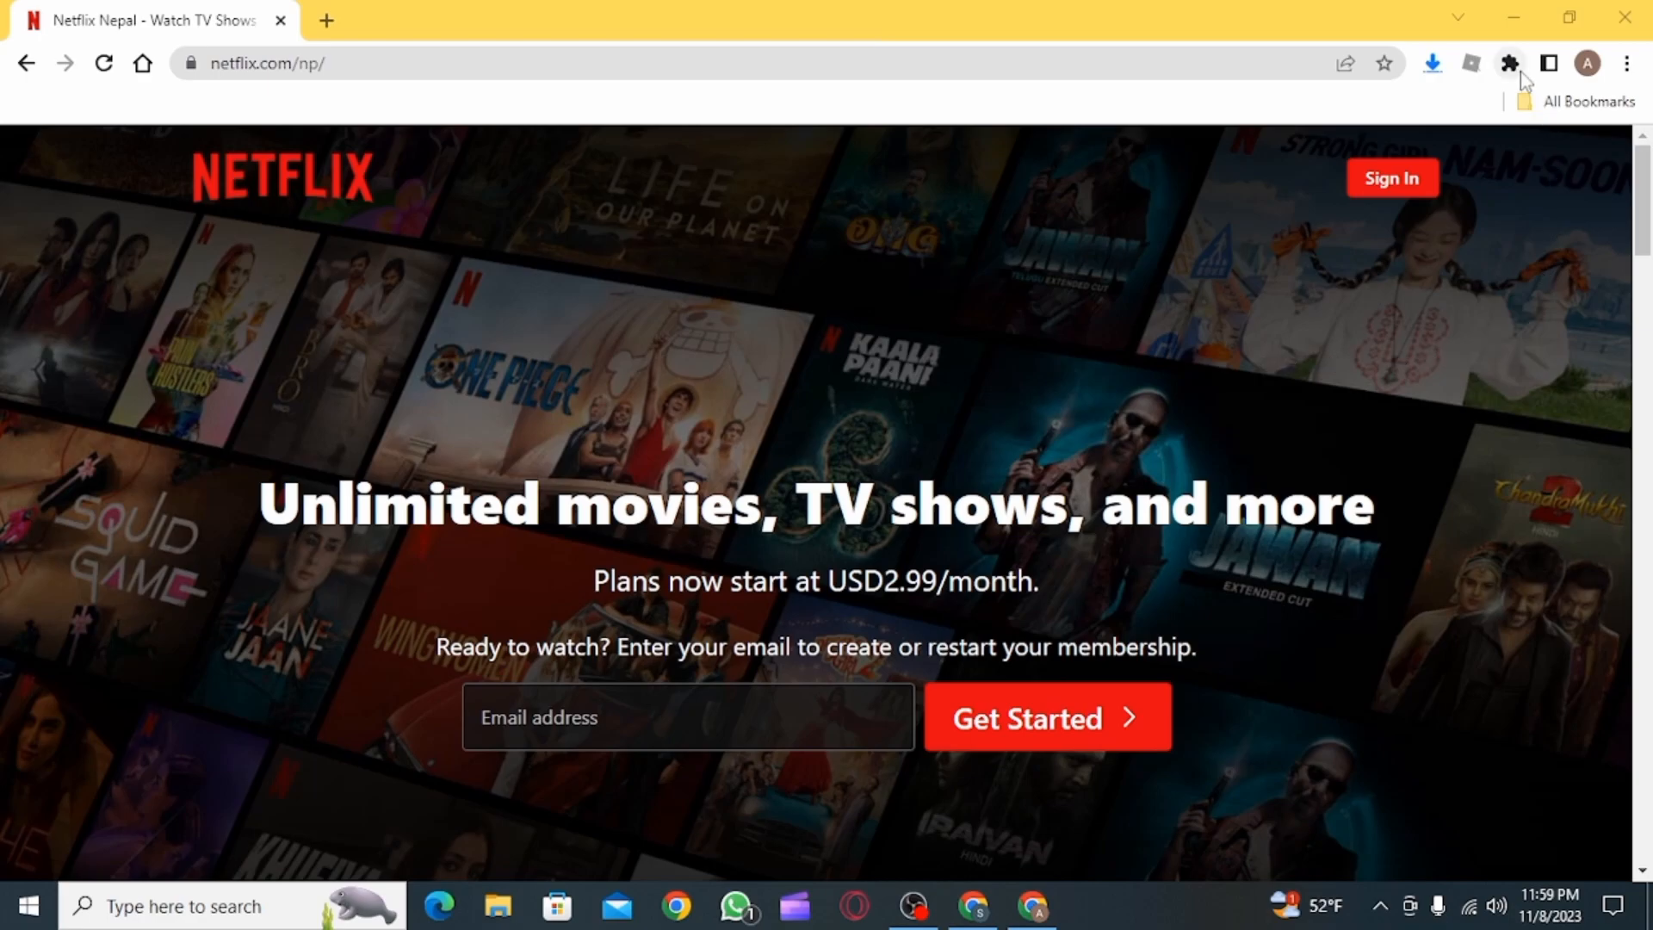
- Open Chrome's Manage extensions page in a new tab beside Netflix
{"action": "left_click", "coordinate": [1509, 64]}
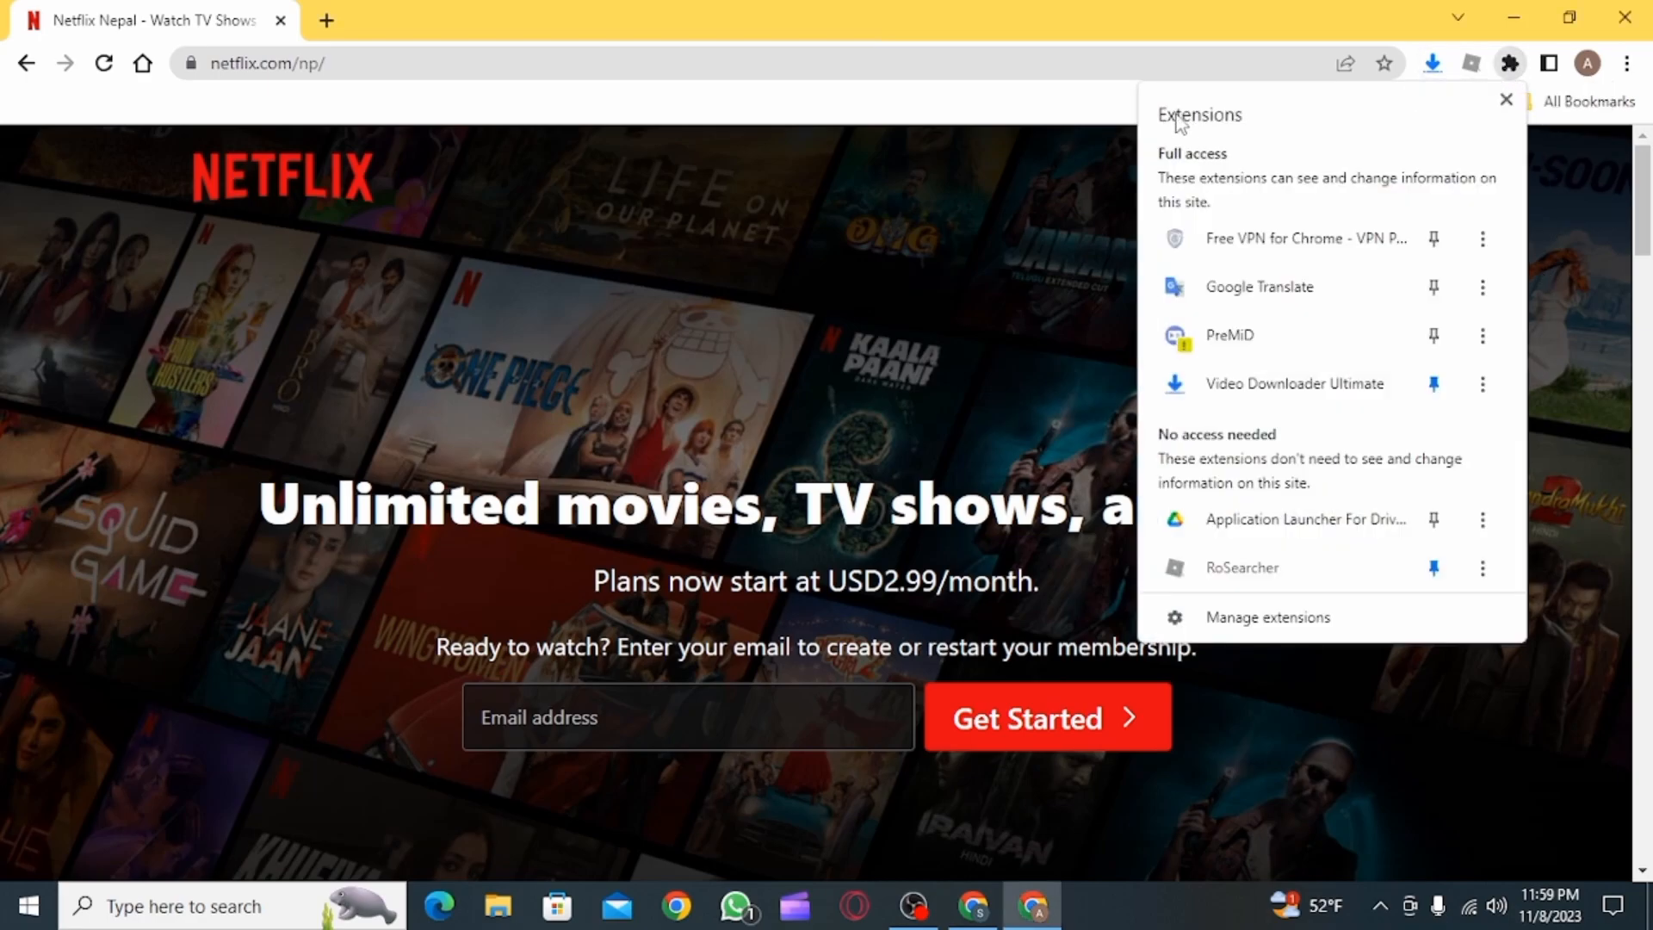
{"action": "mouse_move", "coordinate": [1301, 636]}
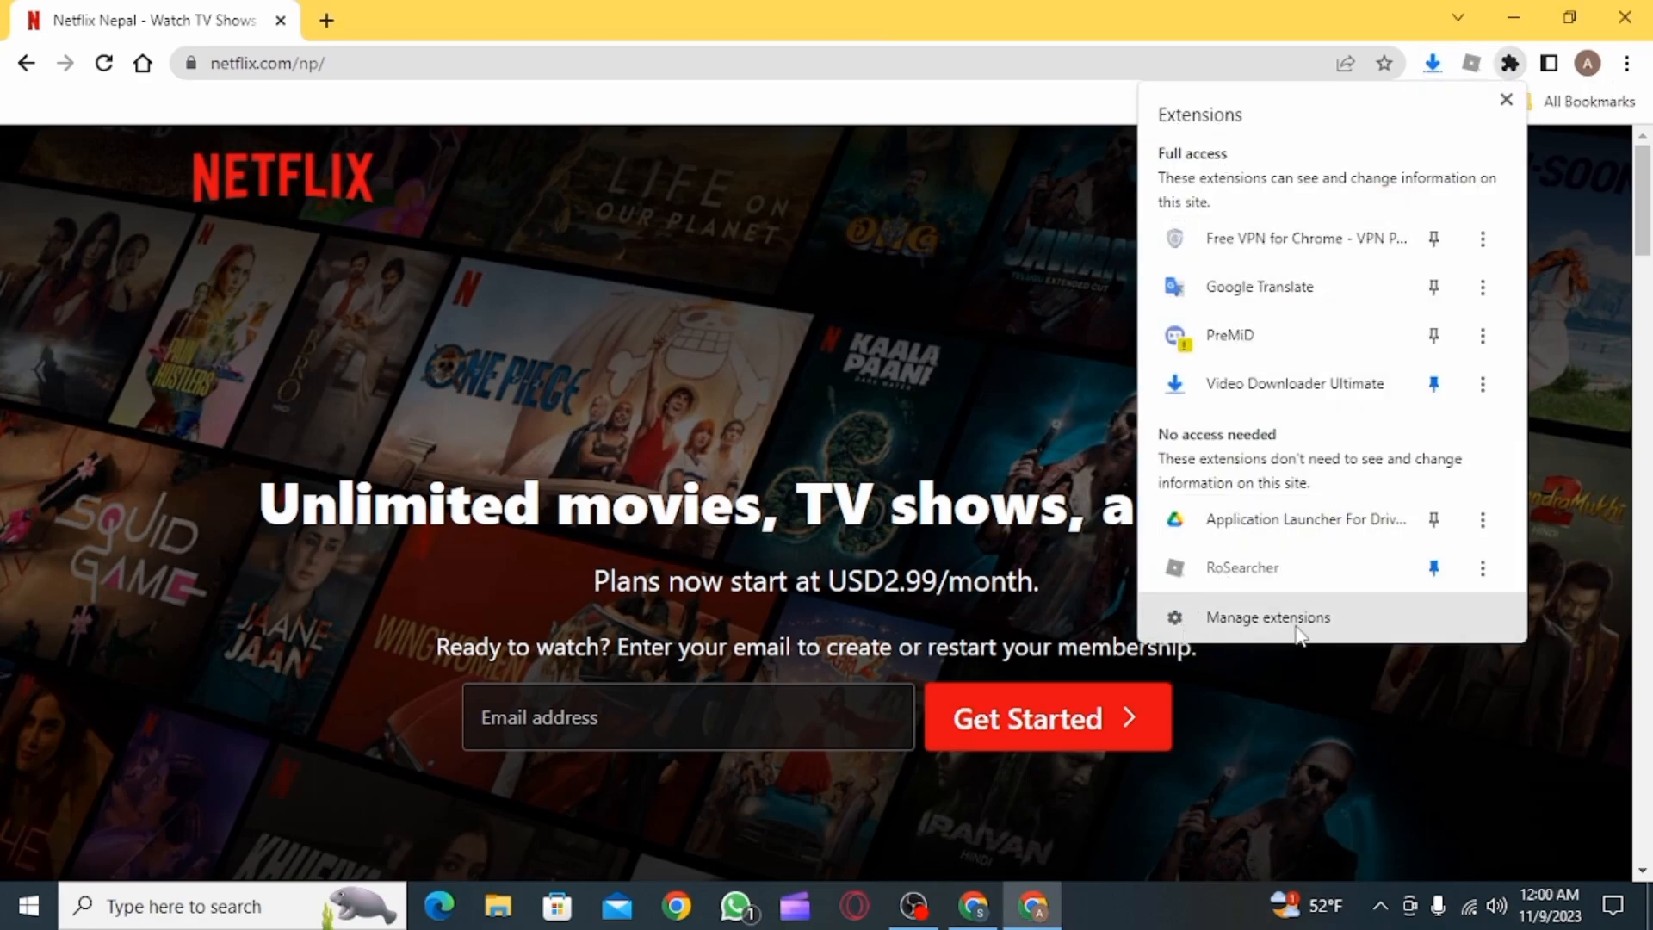
{"action": "left_click", "coordinate": [1267, 616]}
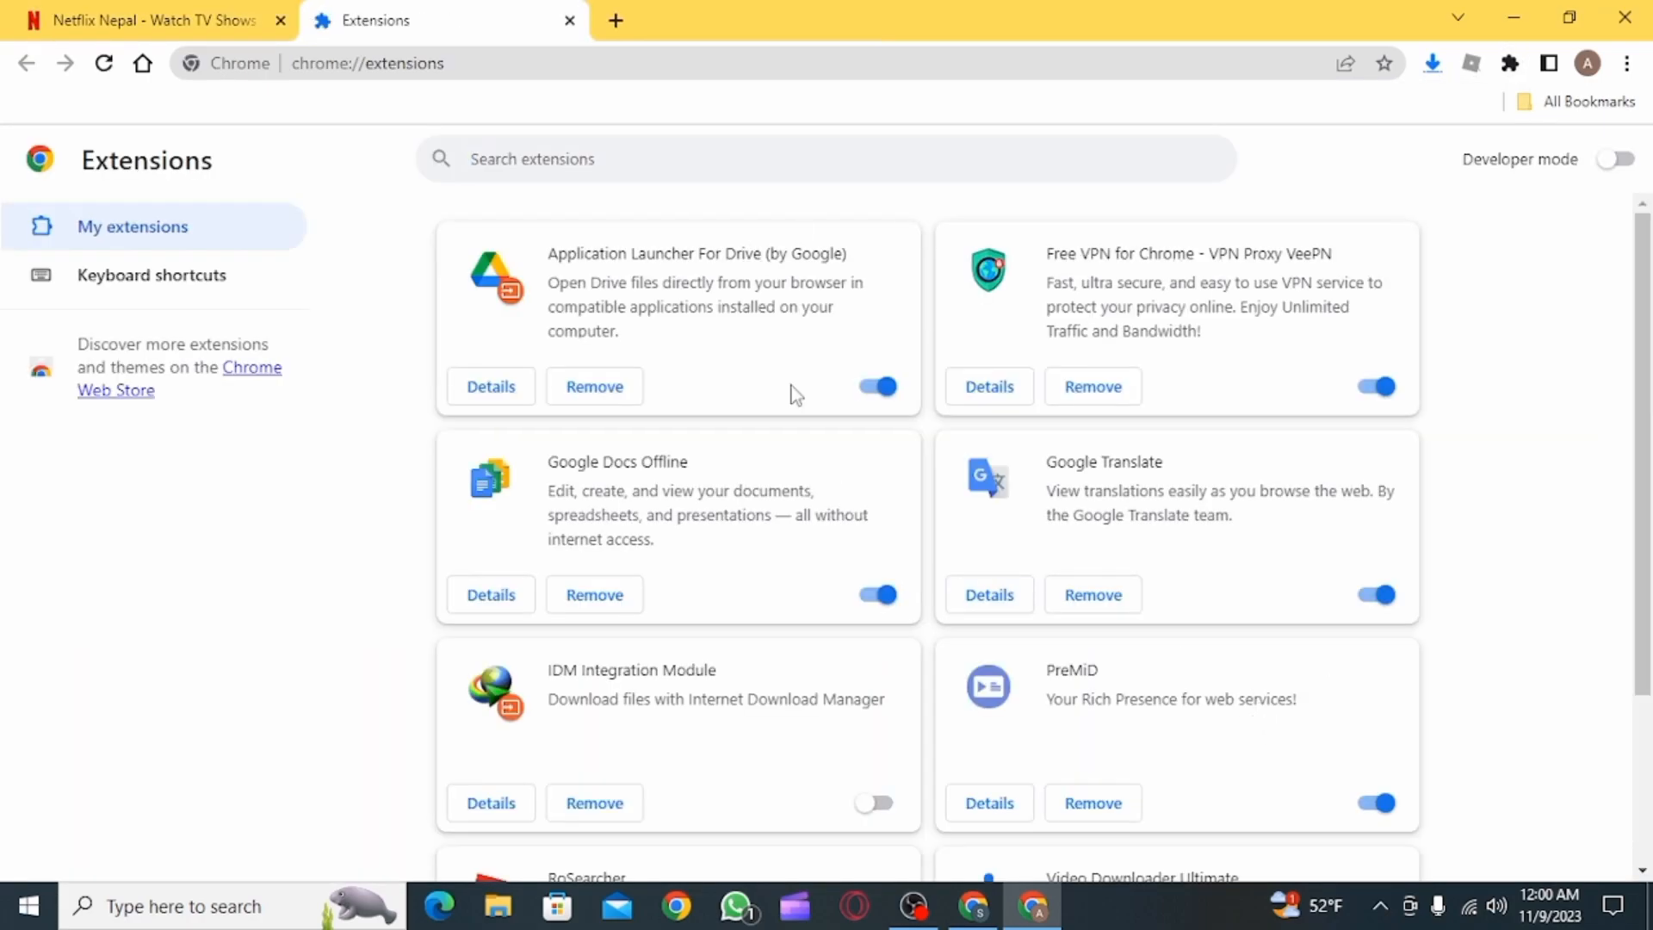
- Turn off RoSearcher, Google Docs Offline, Application Launcher for Drive and the other non-VPN extension, leaving VeePN on
{"action": "scroll", "scroll_direction": "down", "scroll_amount": 3}
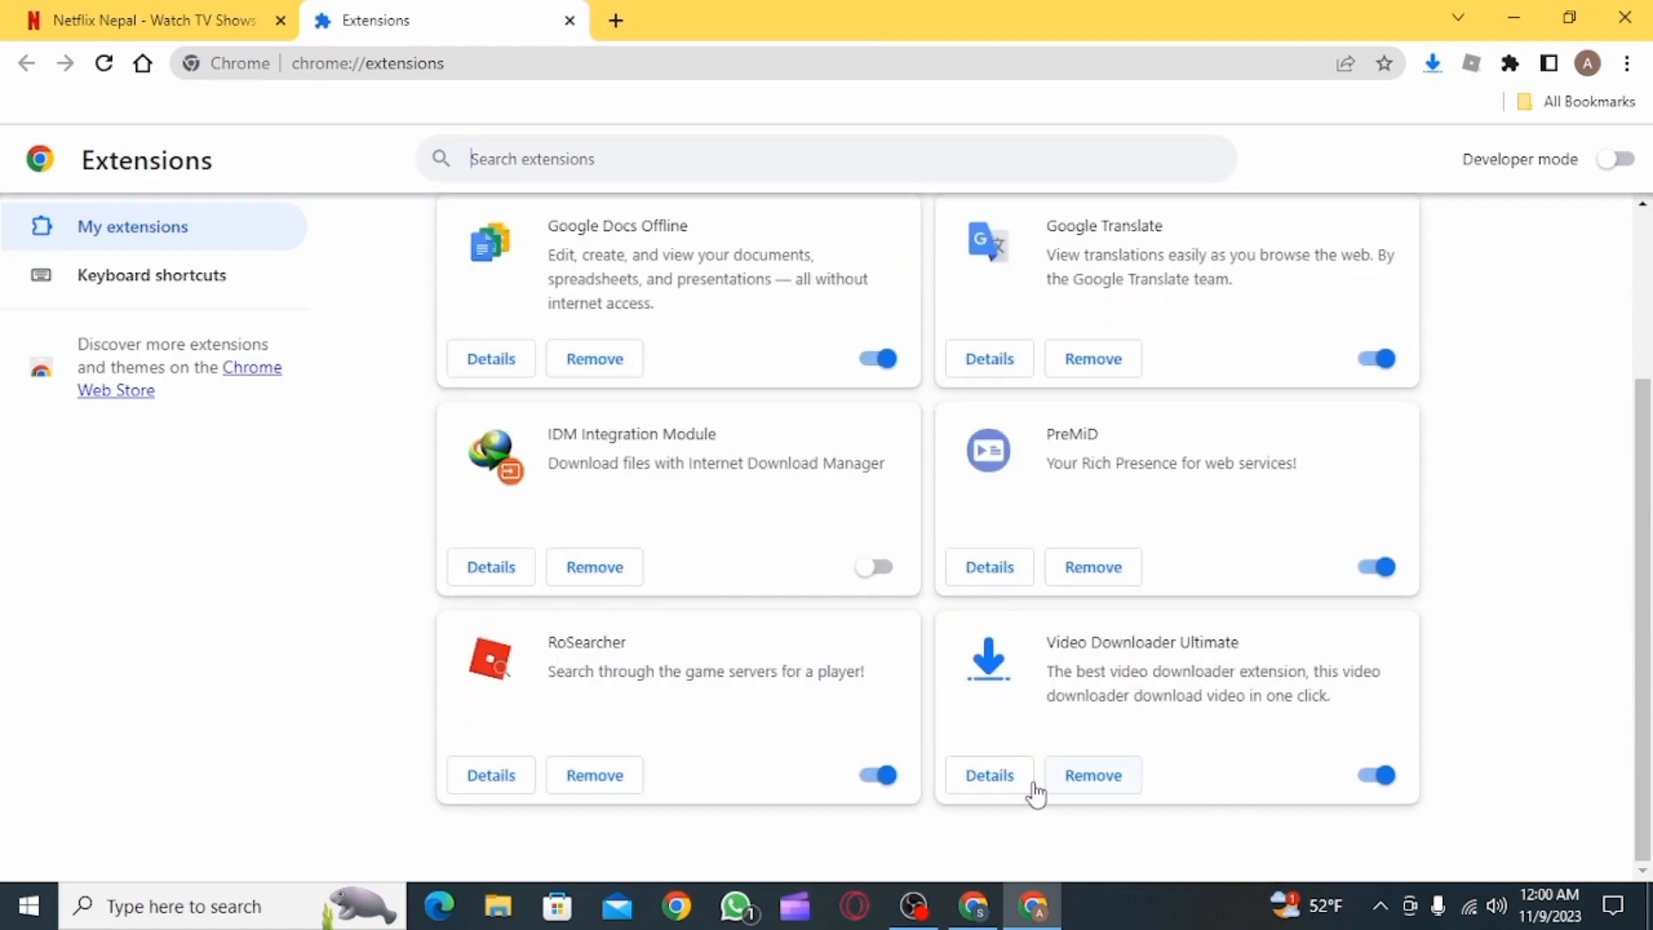
{"action": "left_click", "coordinate": [875, 774]}
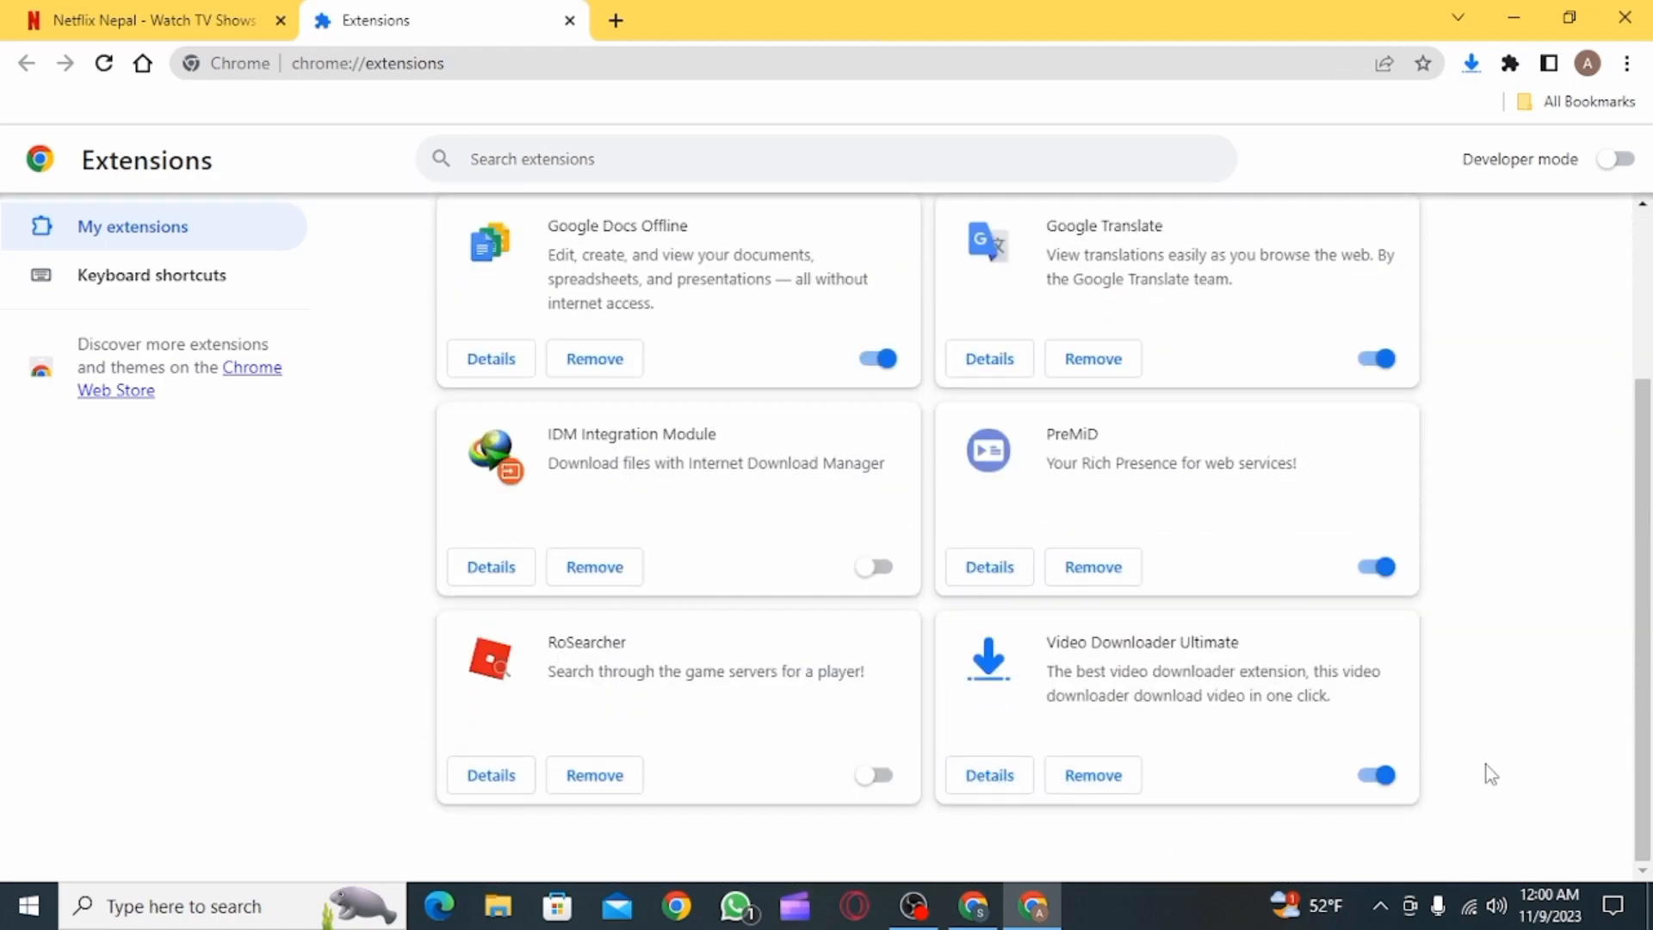
{"action": "left_click", "coordinate": [1375, 774]}
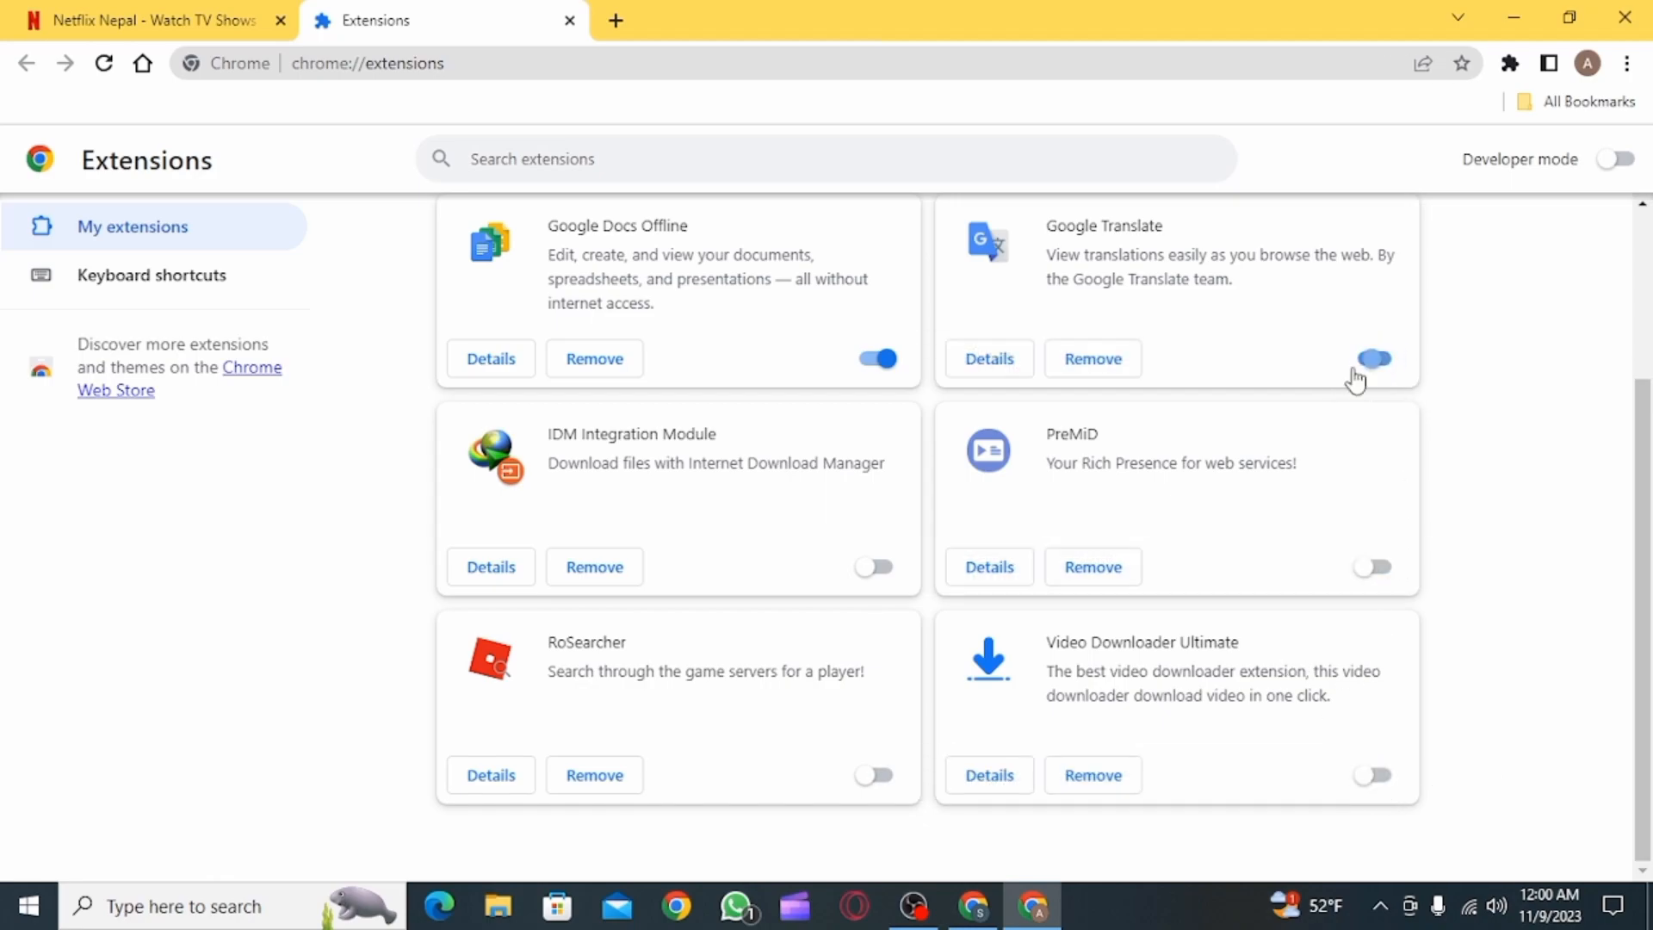
{"action": "scroll", "scroll_direction": "up", "scroll_amount": 3}
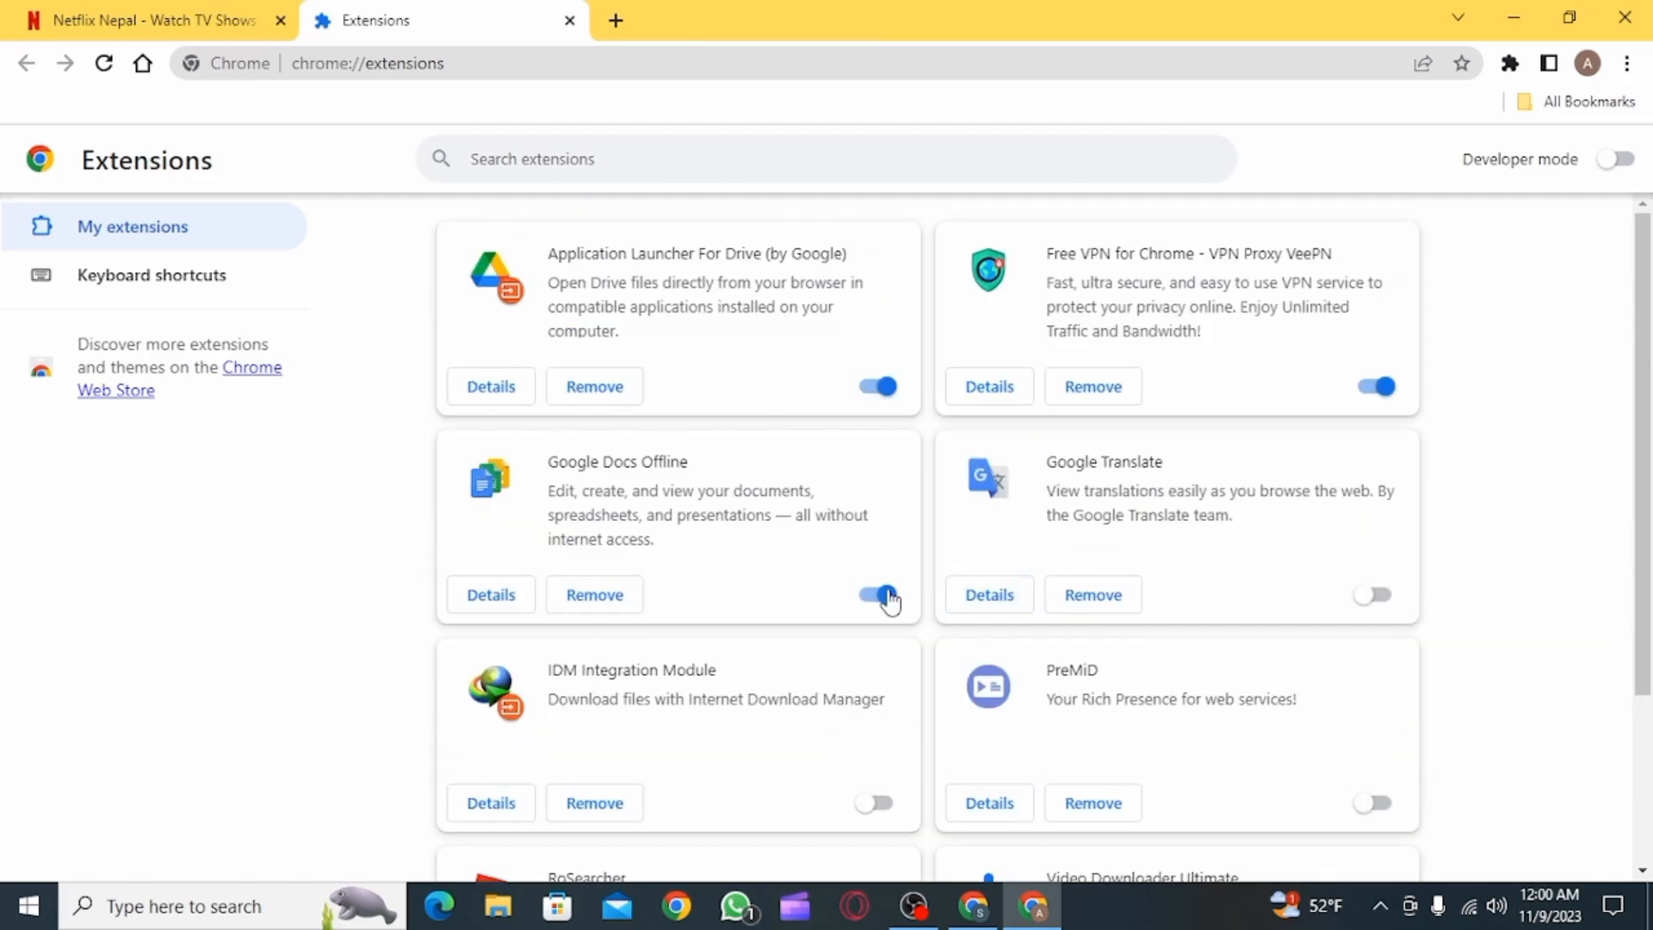
{"action": "left_click", "coordinate": [877, 594]}
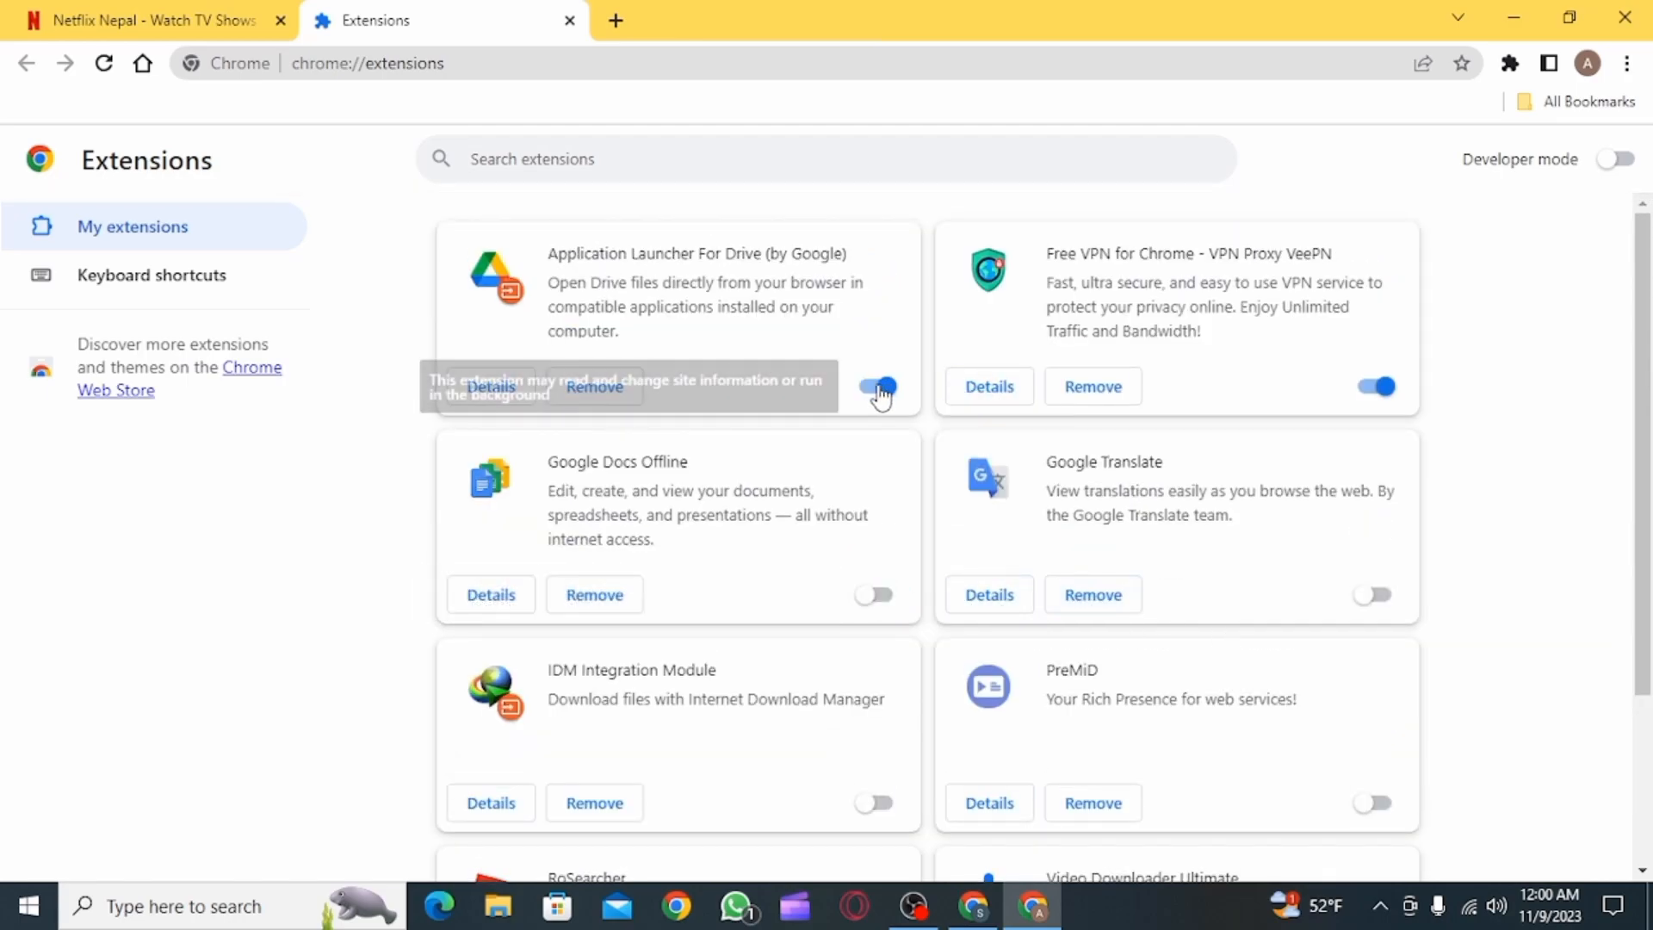
{"action": "left_click", "coordinate": [875, 387]}
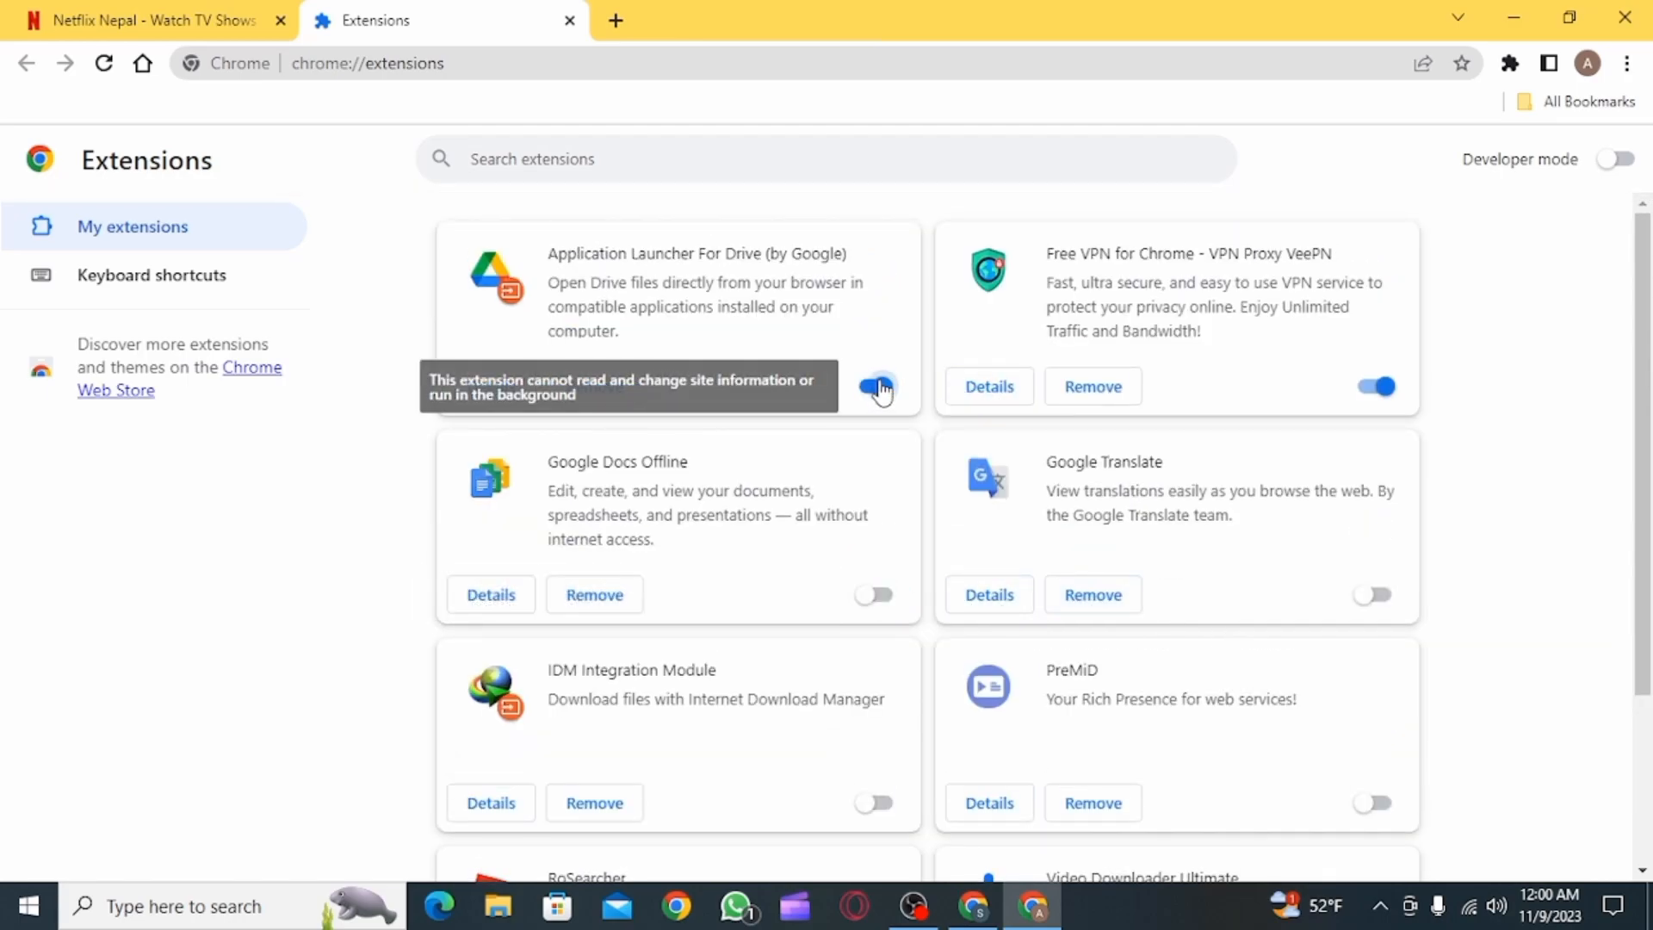
- Close the Extensions tab and return to the Netflix page
{"action": "left_click", "coordinate": [149, 21]}
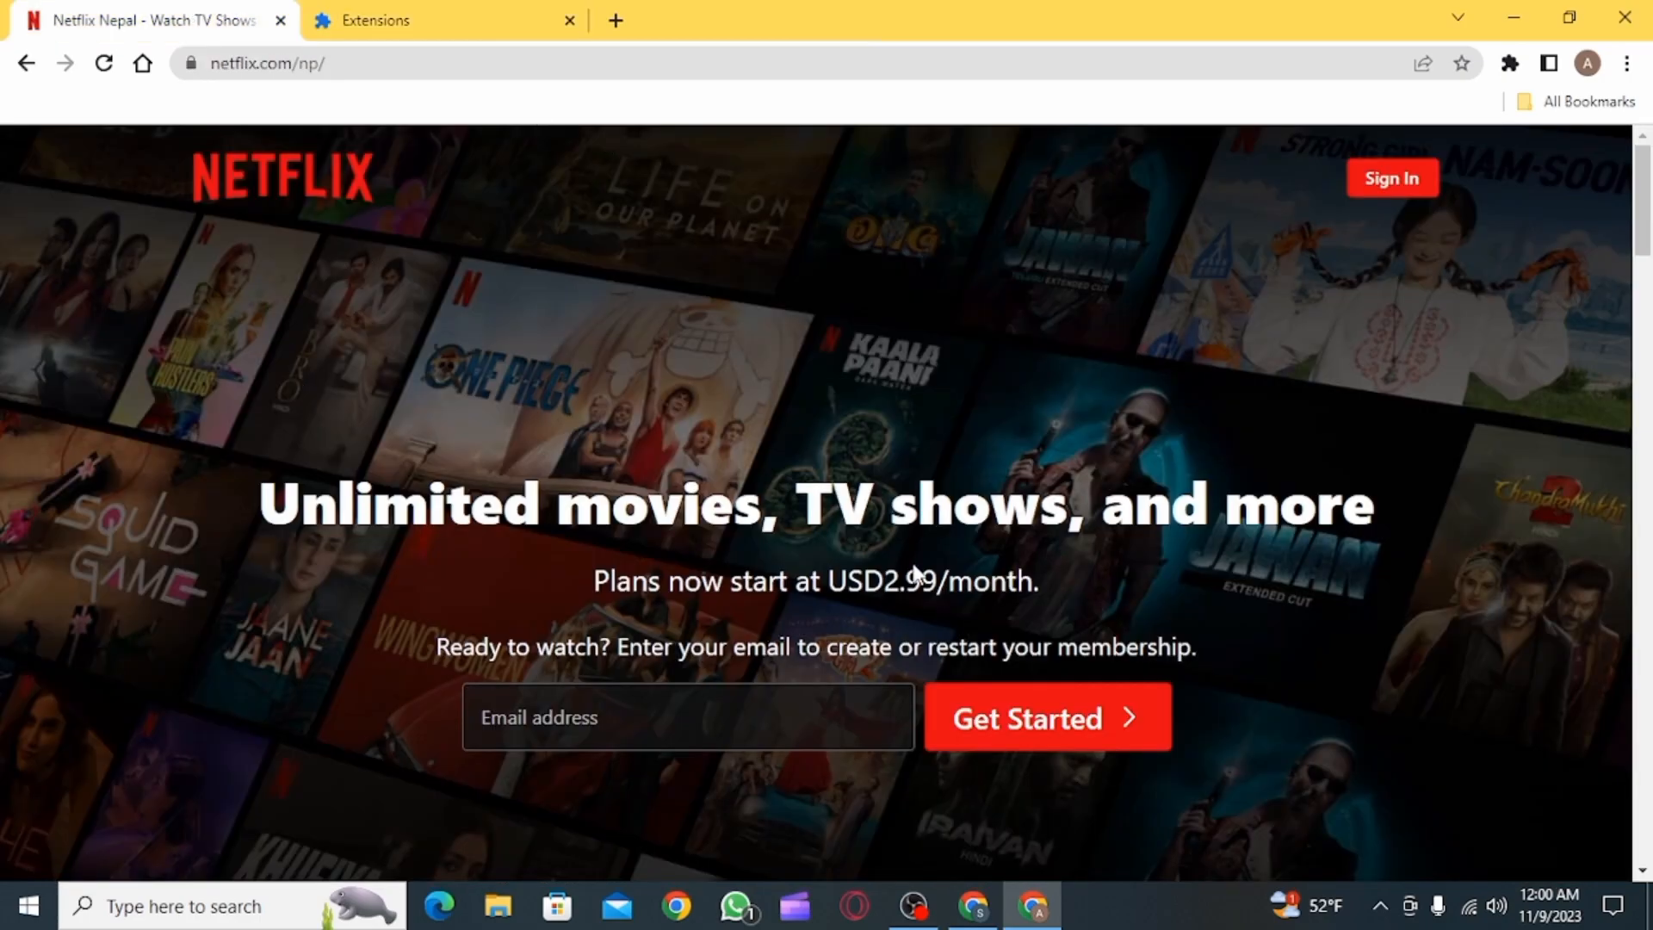
{"action": "mouse_move", "coordinate": [1417, 396]}
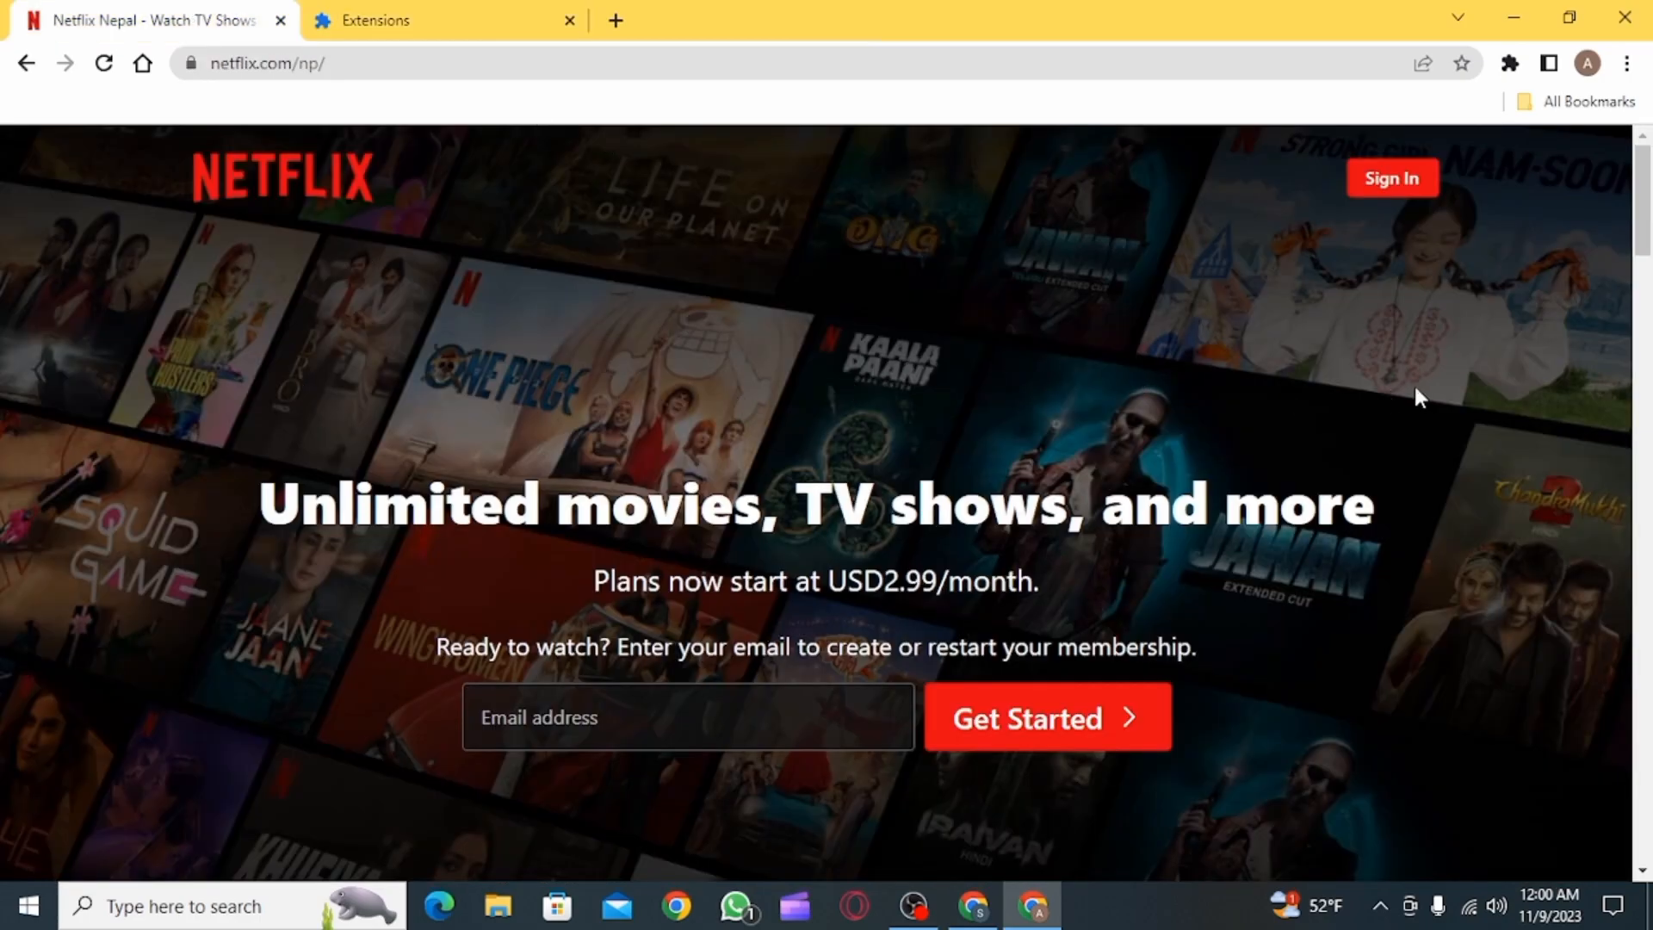
{"action": "left_click", "coordinate": [442, 20]}
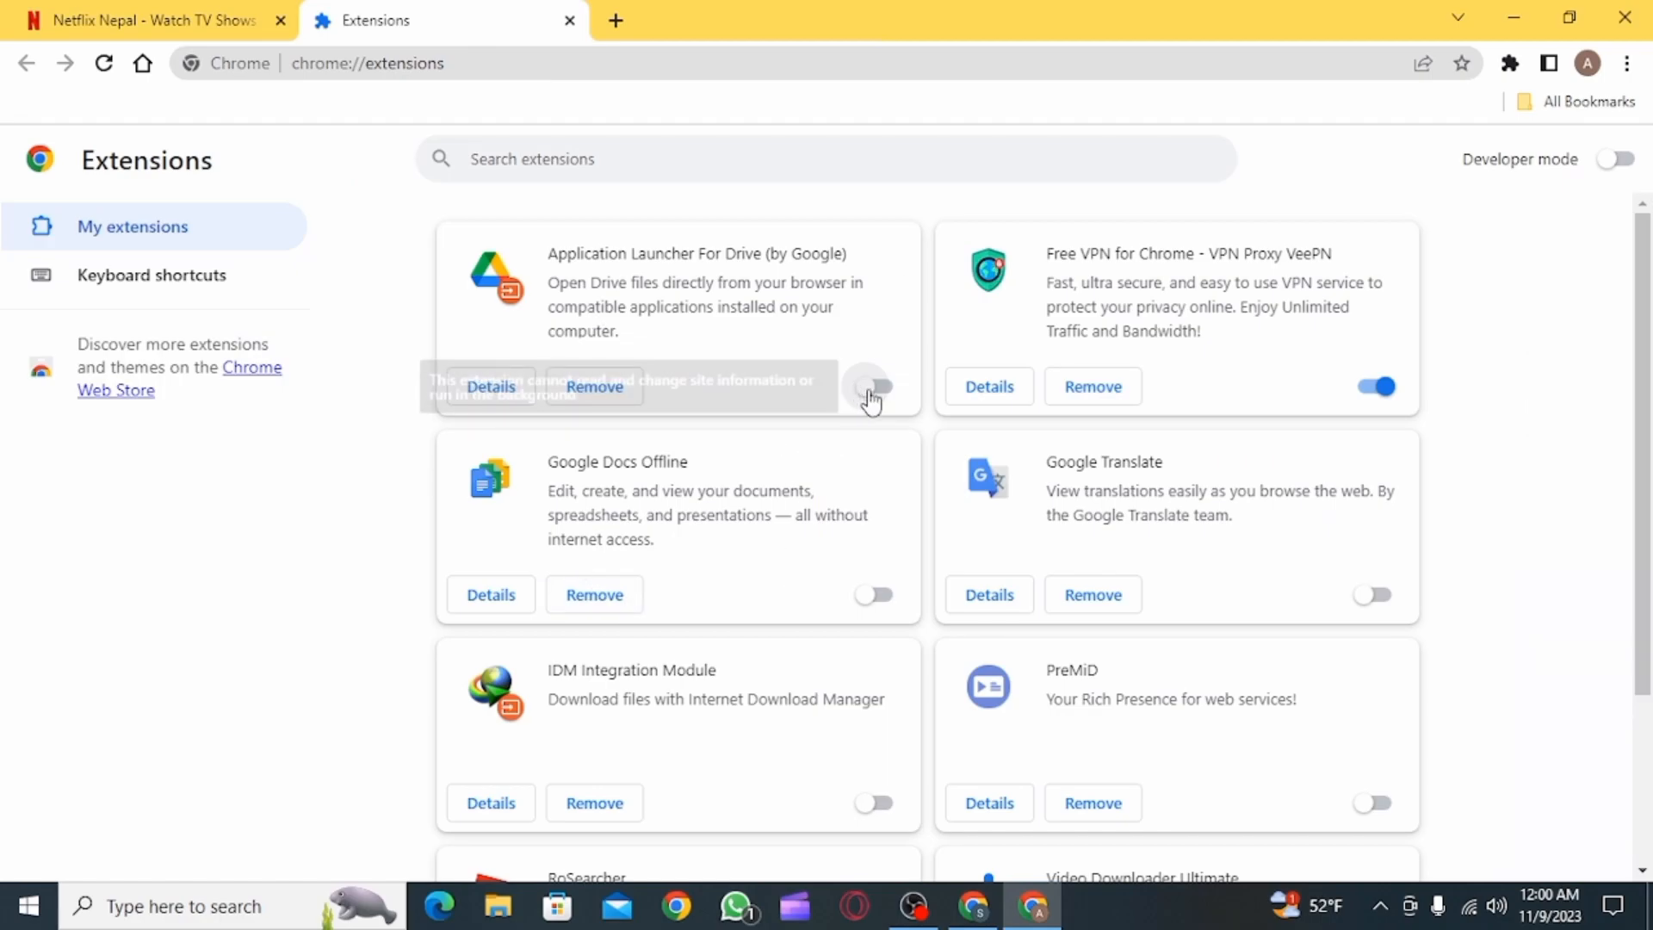
{"action": "left_click", "coordinate": [148, 20]}
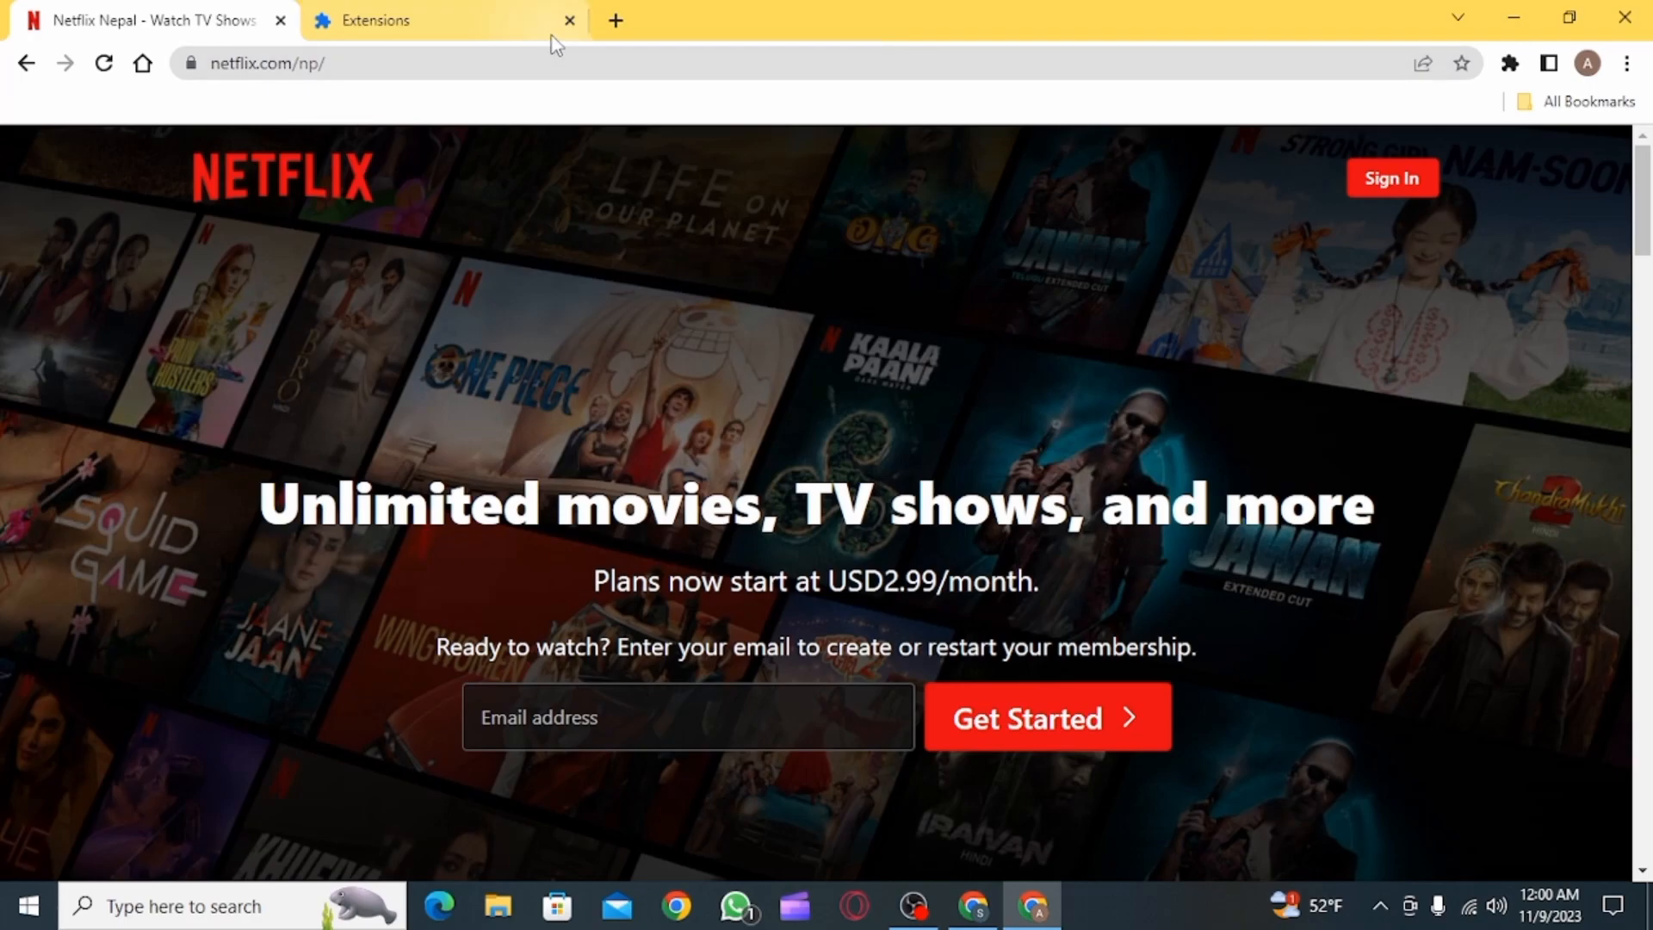
{"action": "left_click", "coordinate": [569, 20]}
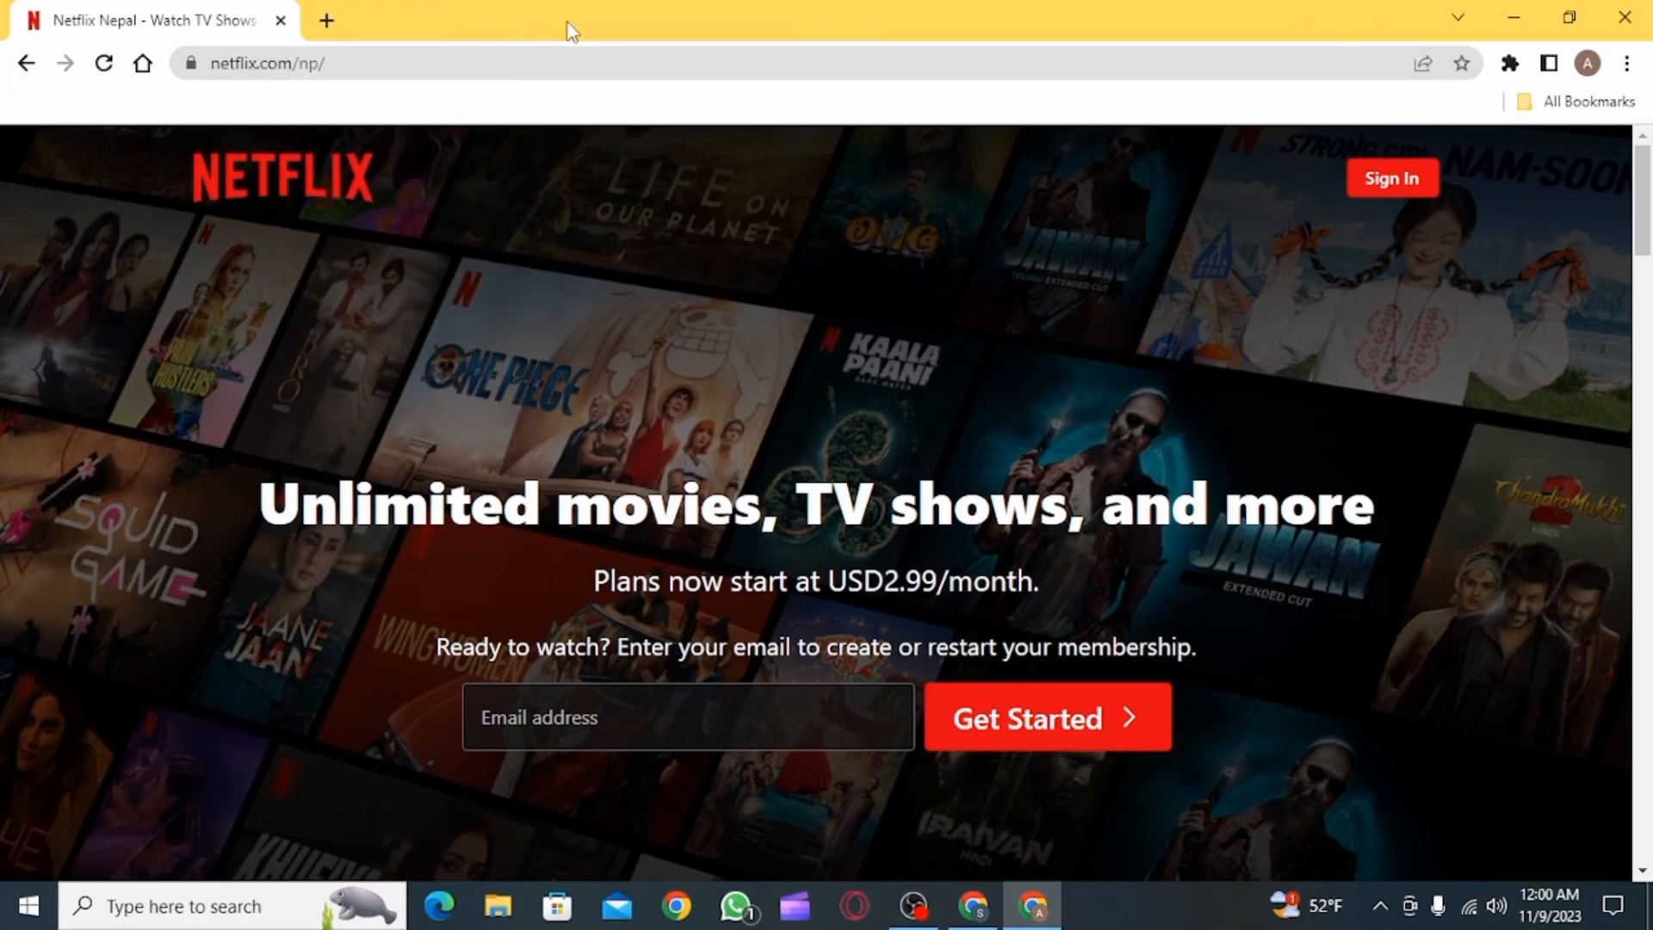
- Reach the clear browsing data options under Chrome's Privacy and security settings
{"action": "left_click", "coordinate": [1627, 64]}
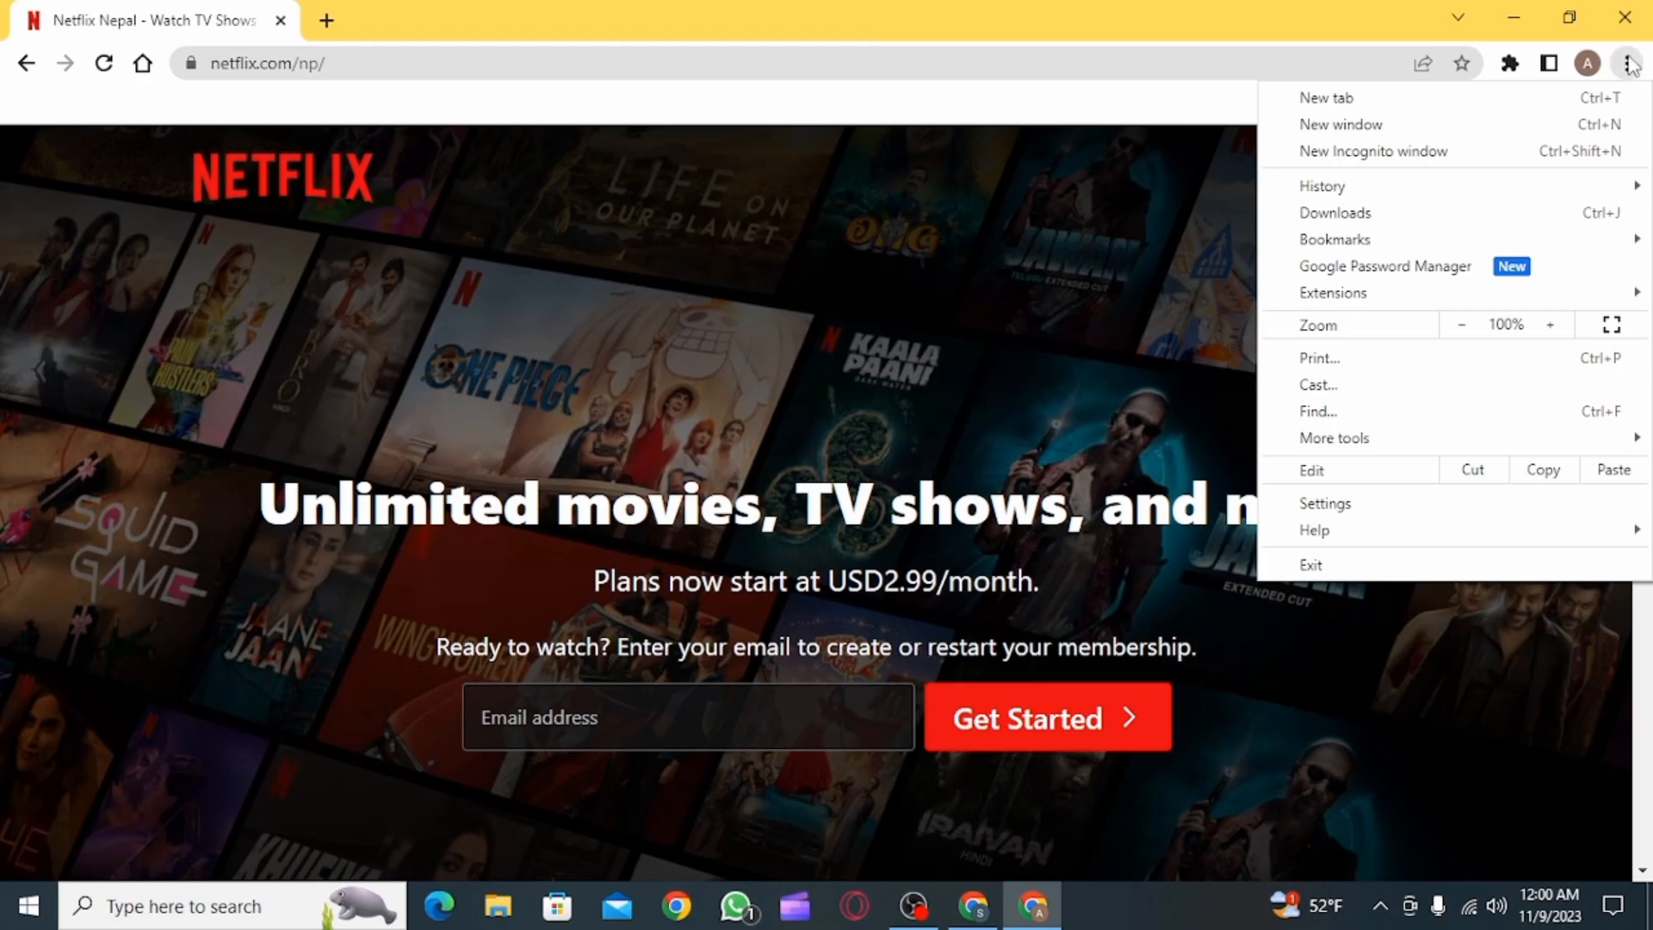
{"action": "left_click", "coordinate": [1324, 502]}
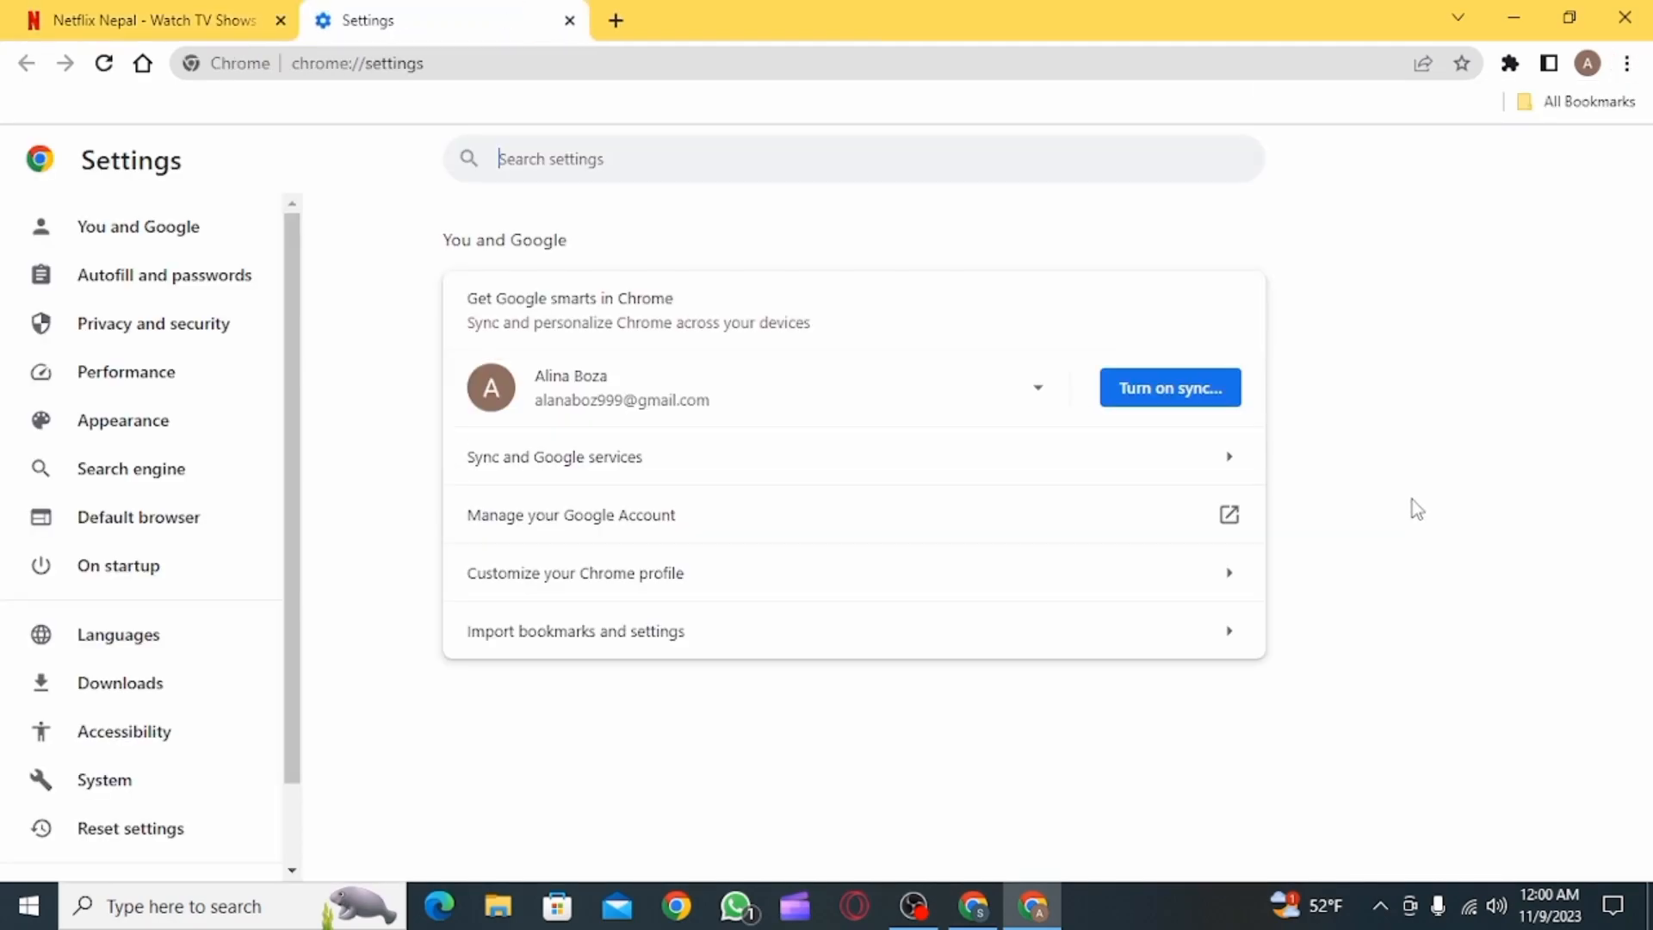
{"action": "mouse_move", "coordinate": [589, 630]}
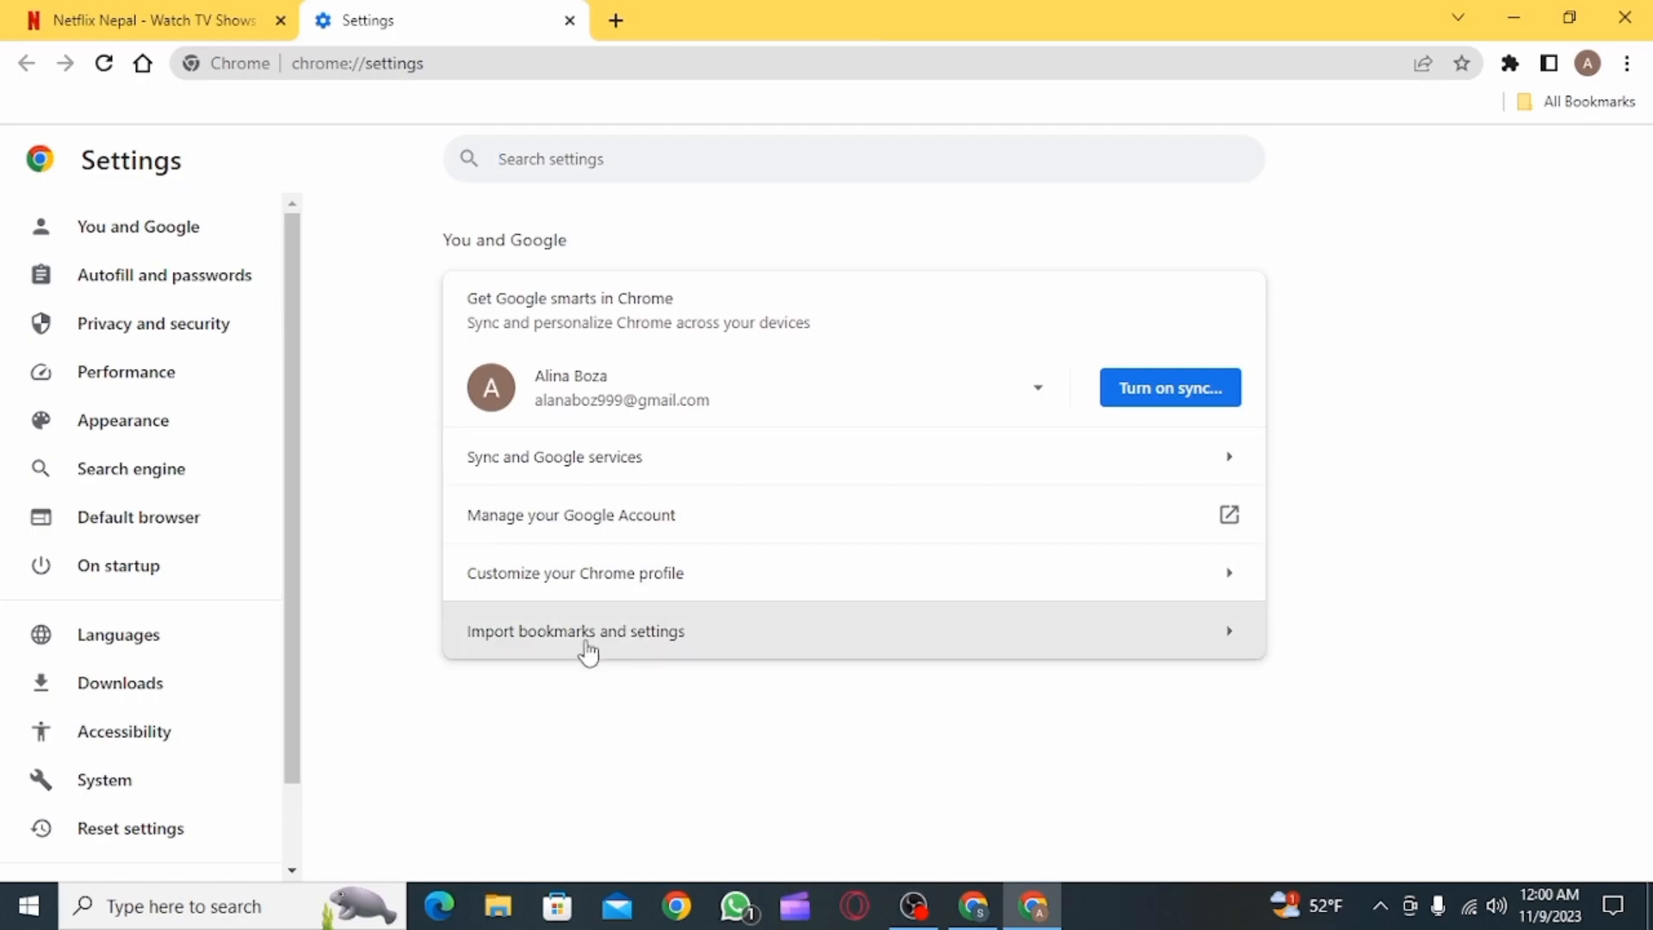
{"action": "left_click", "coordinate": [153, 324]}
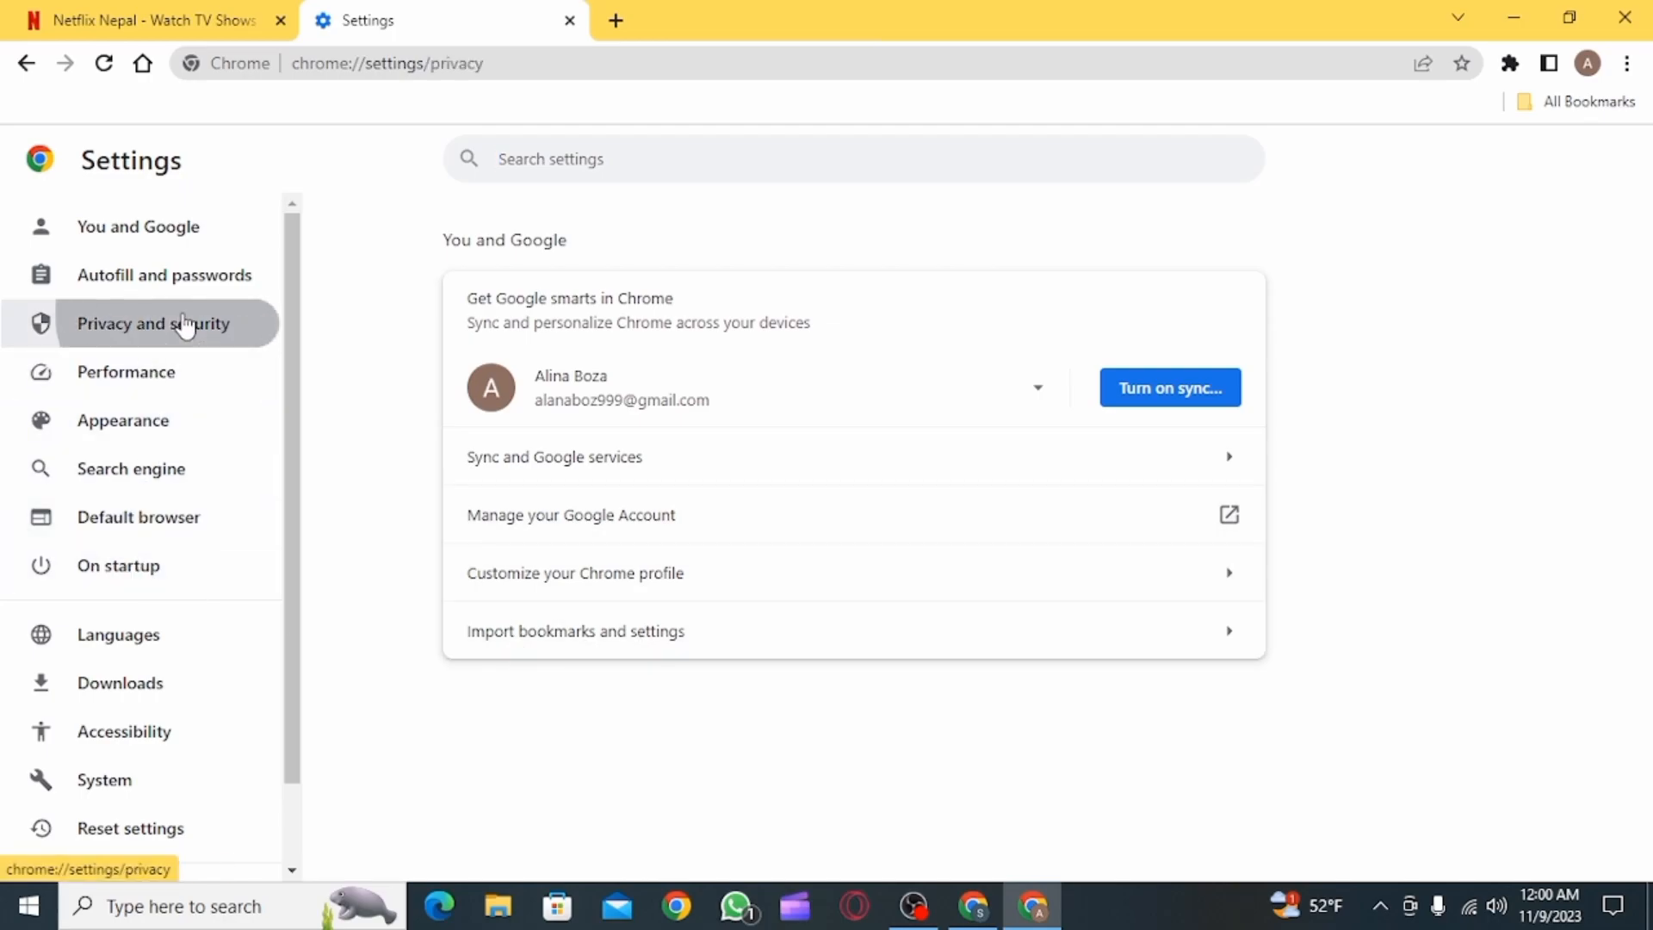
{"action": "left_click", "coordinate": [152, 323]}
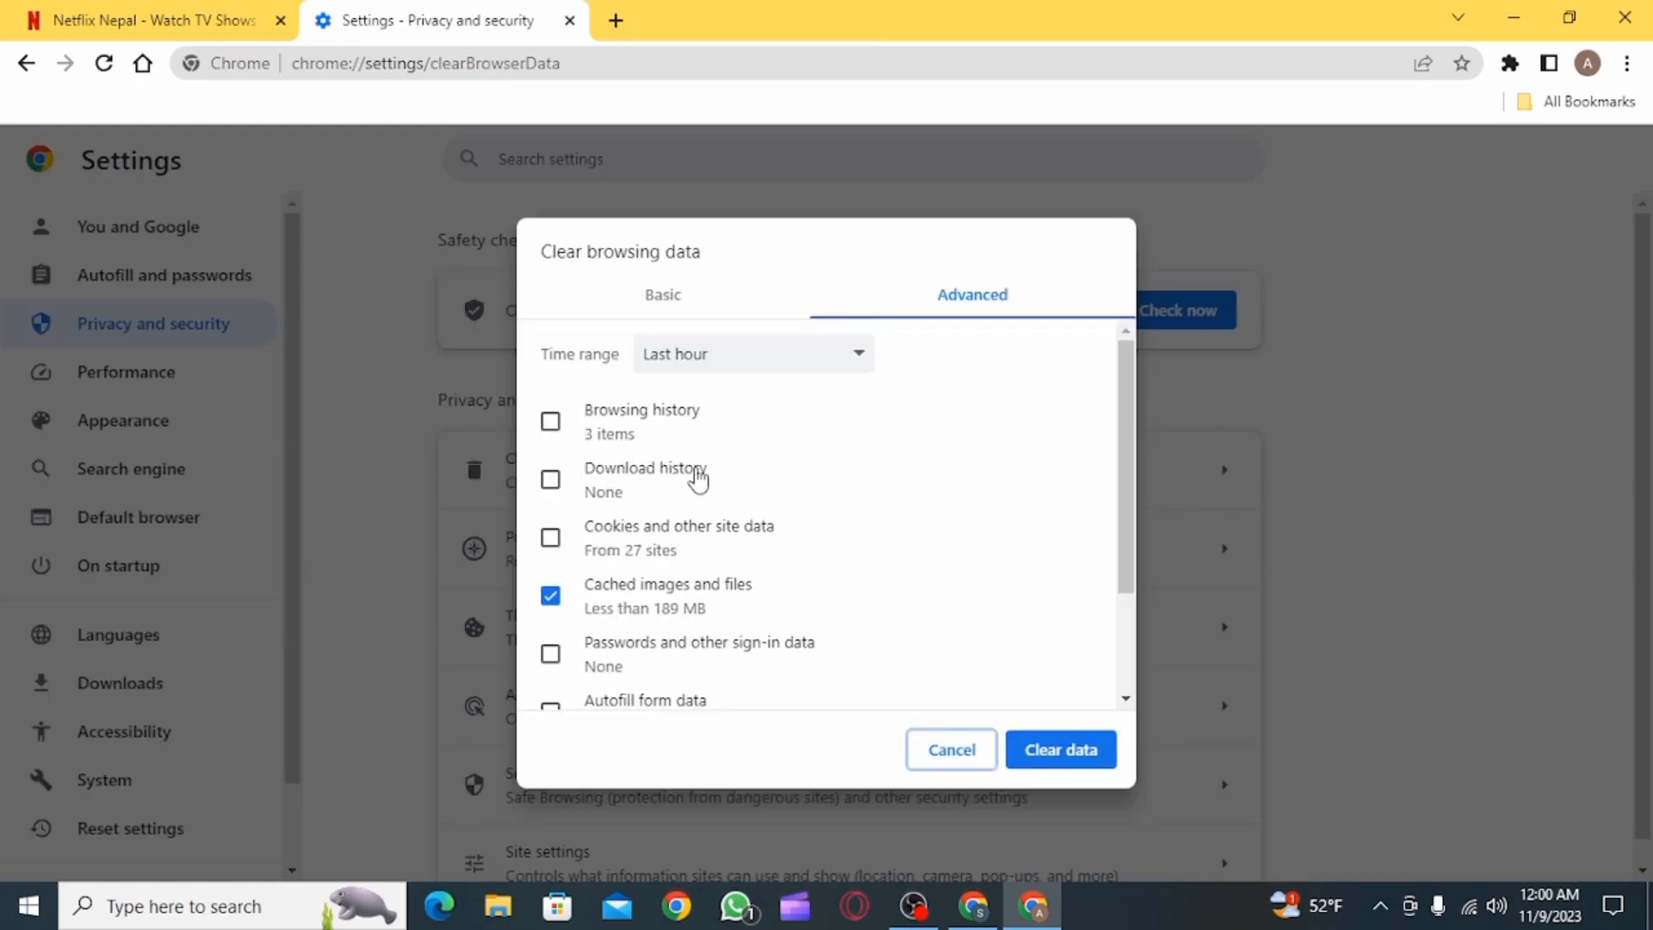
{"action": "mouse_move", "coordinate": [762, 375]}
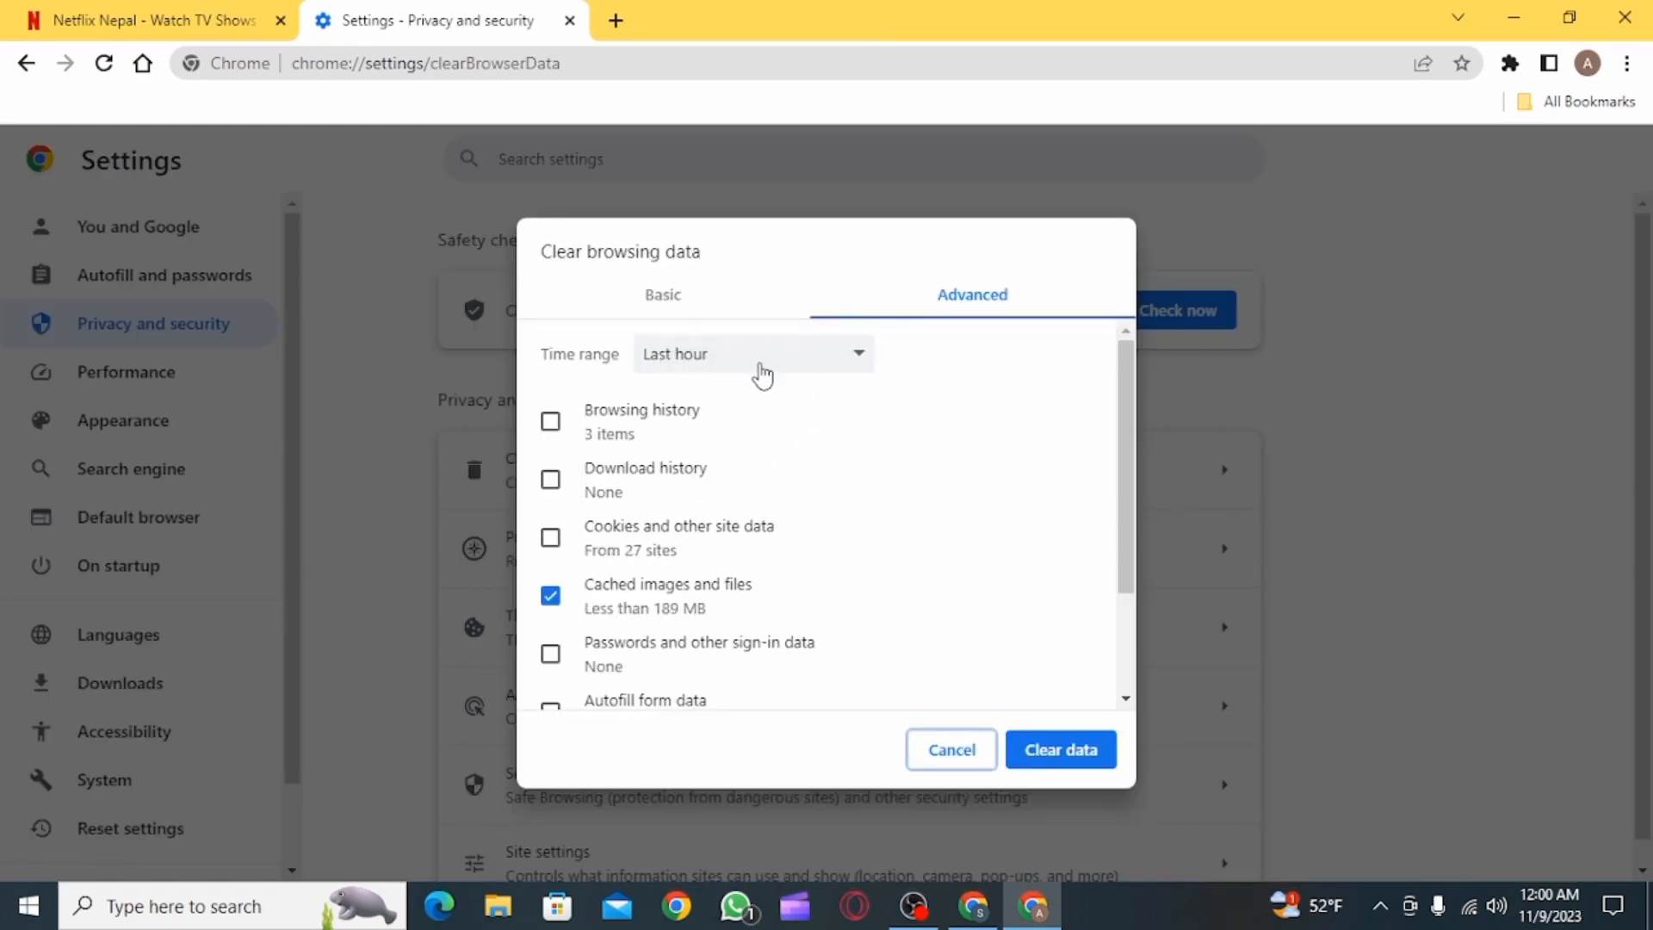
- Set the time range to Last 24 hours and include cookies and other site data for clearing
{"action": "left_click", "coordinate": [752, 353]}
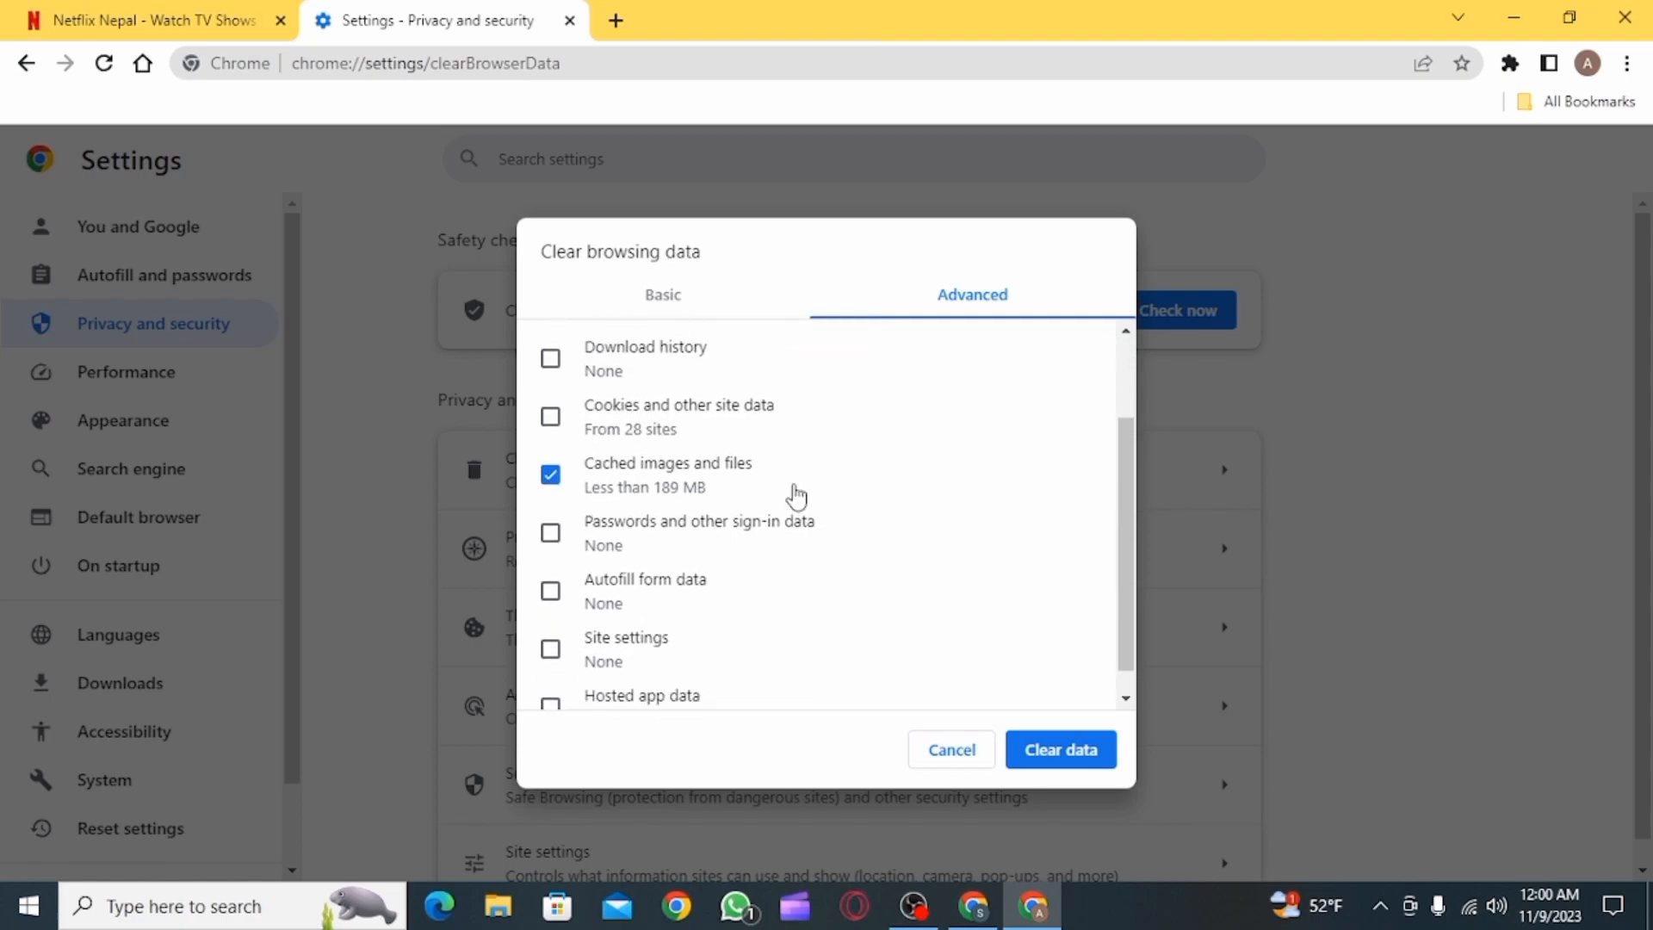
{"action": "left_click", "coordinate": [549, 415]}
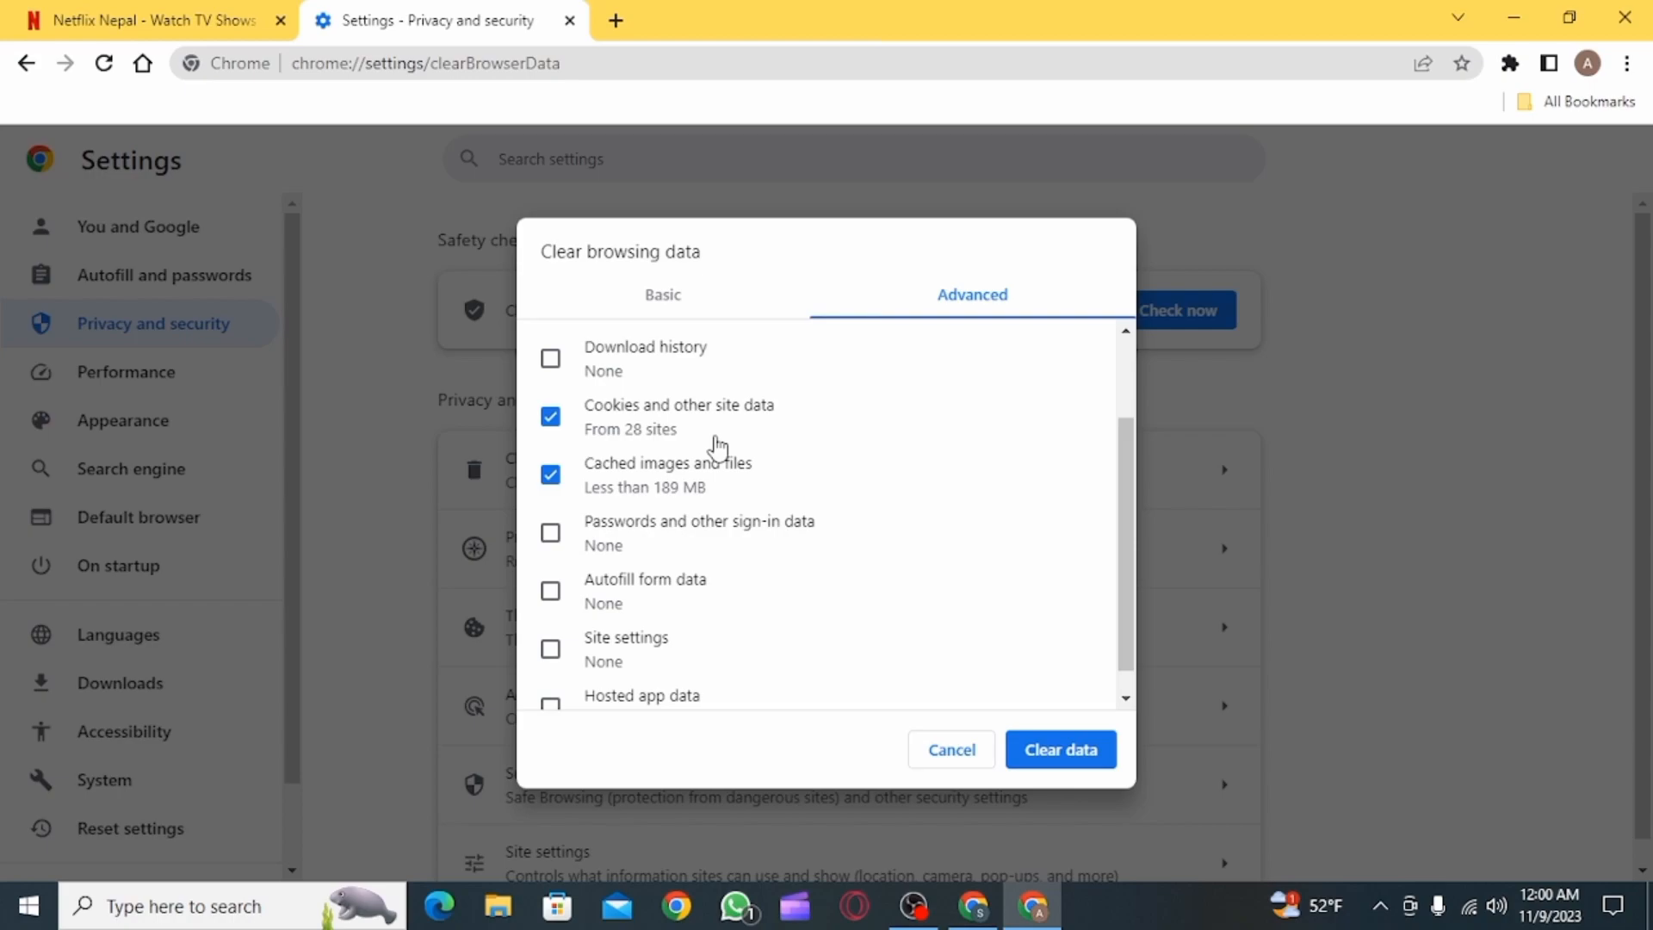
{"action": "scroll", "scroll_direction": "up", "scroll_amount": 3}
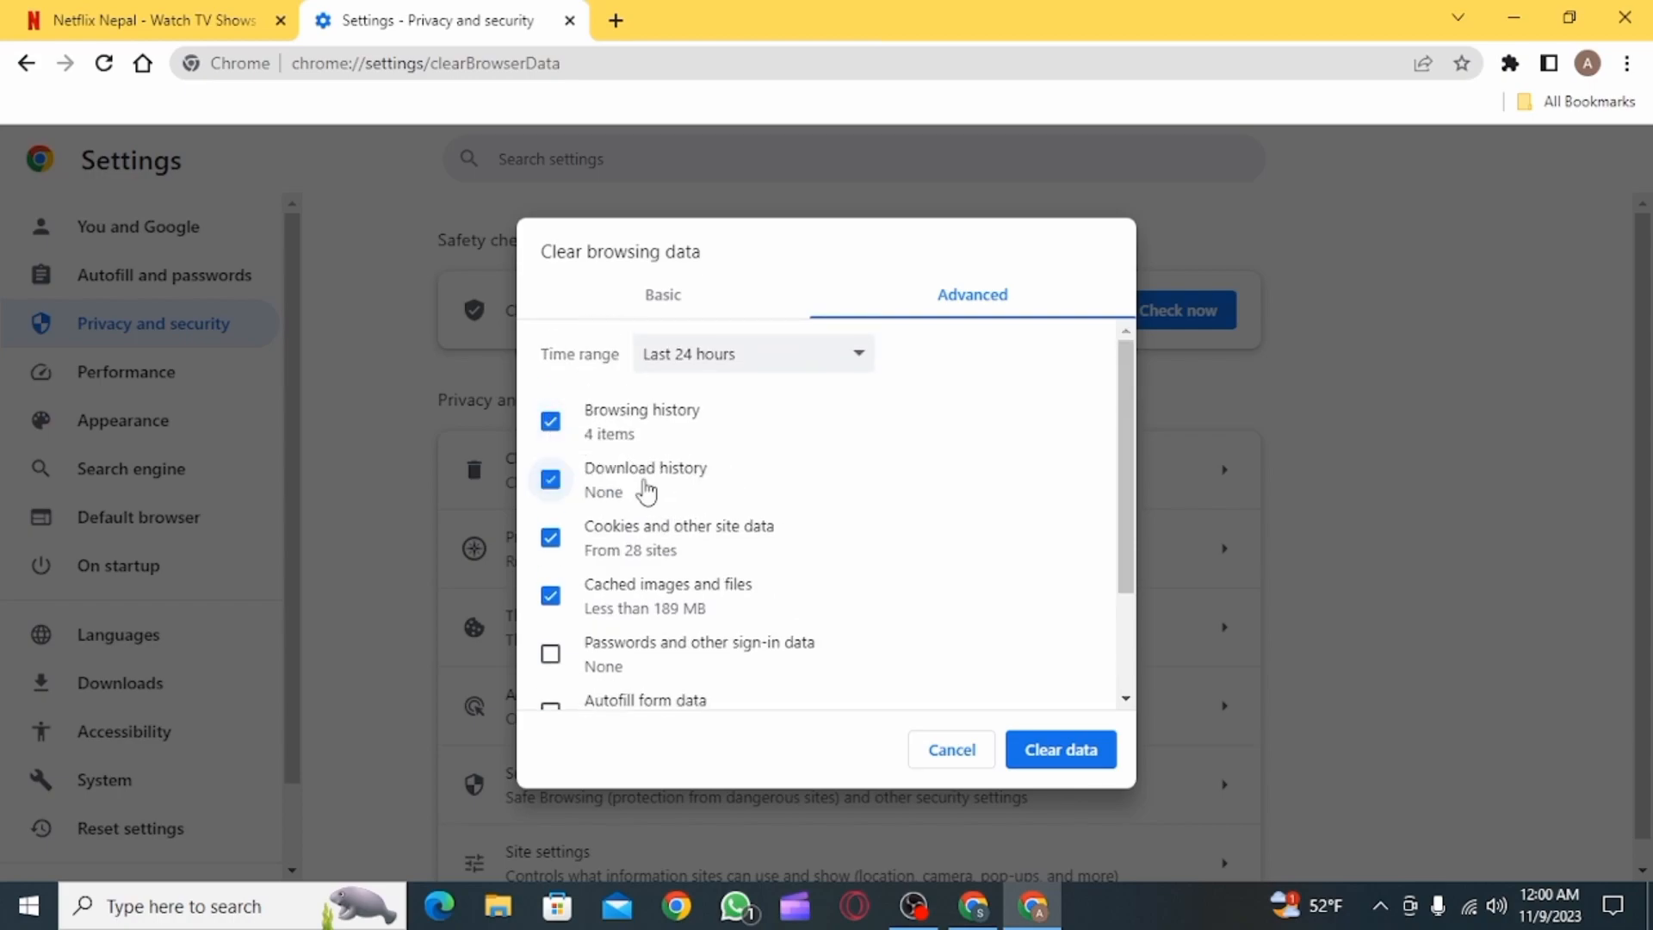
{"action": "mouse_move", "coordinate": [1016, 697]}
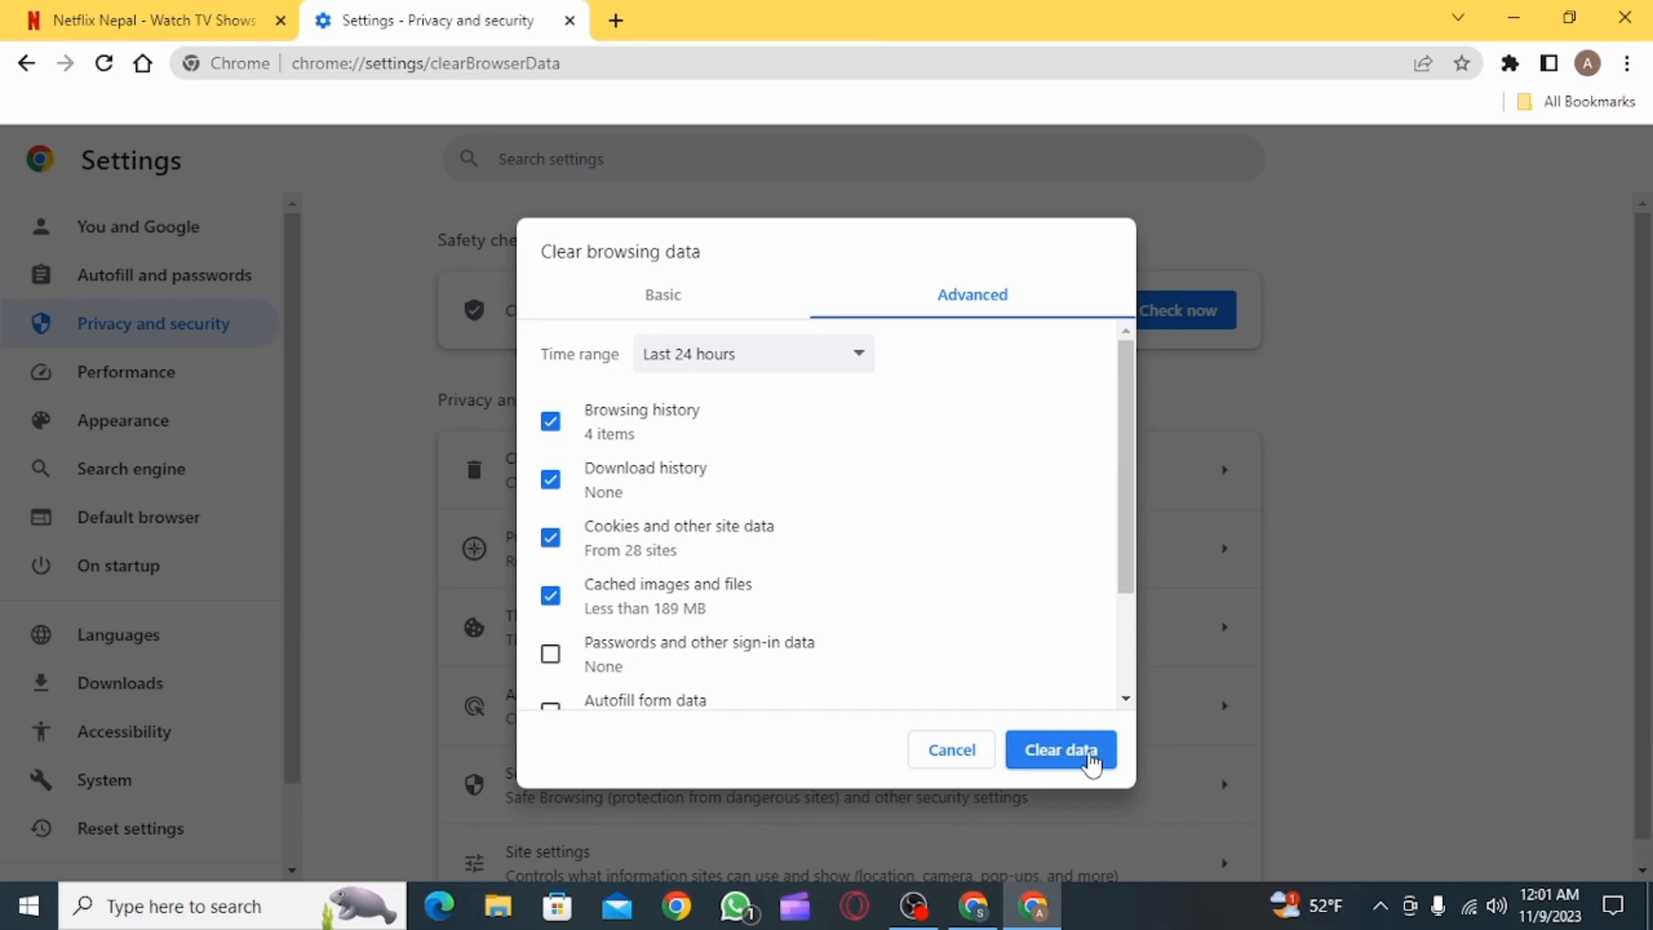
{"action": "mouse_move", "coordinate": [950, 749]}
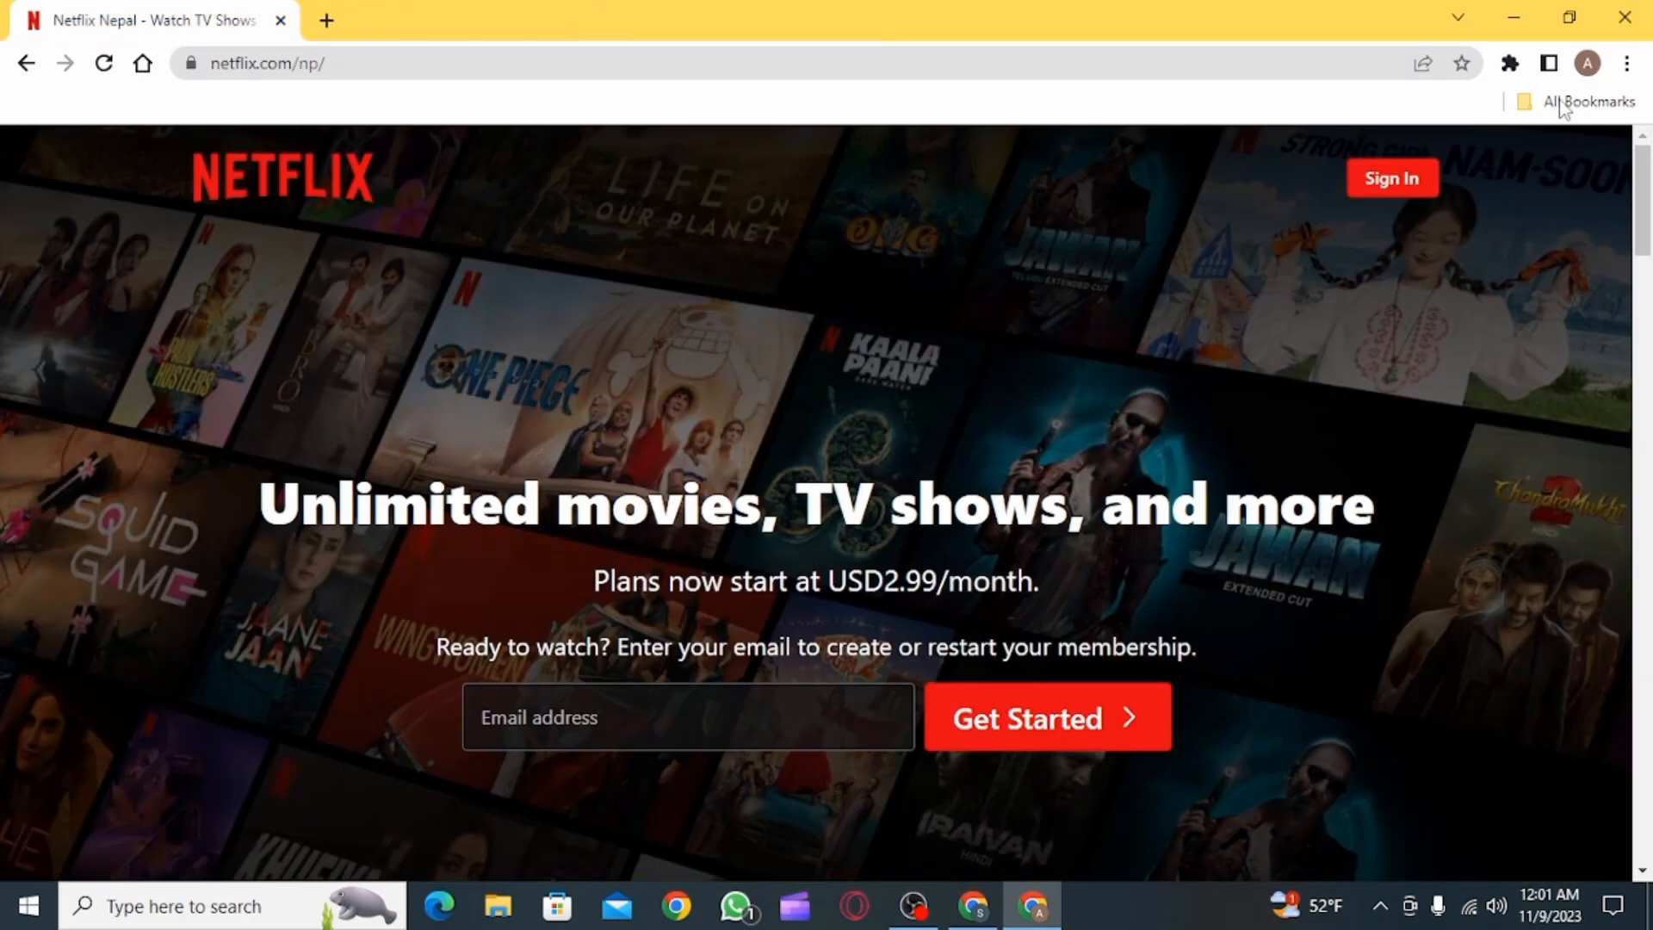
{"action": "mouse_move", "coordinate": [1510, 64]}
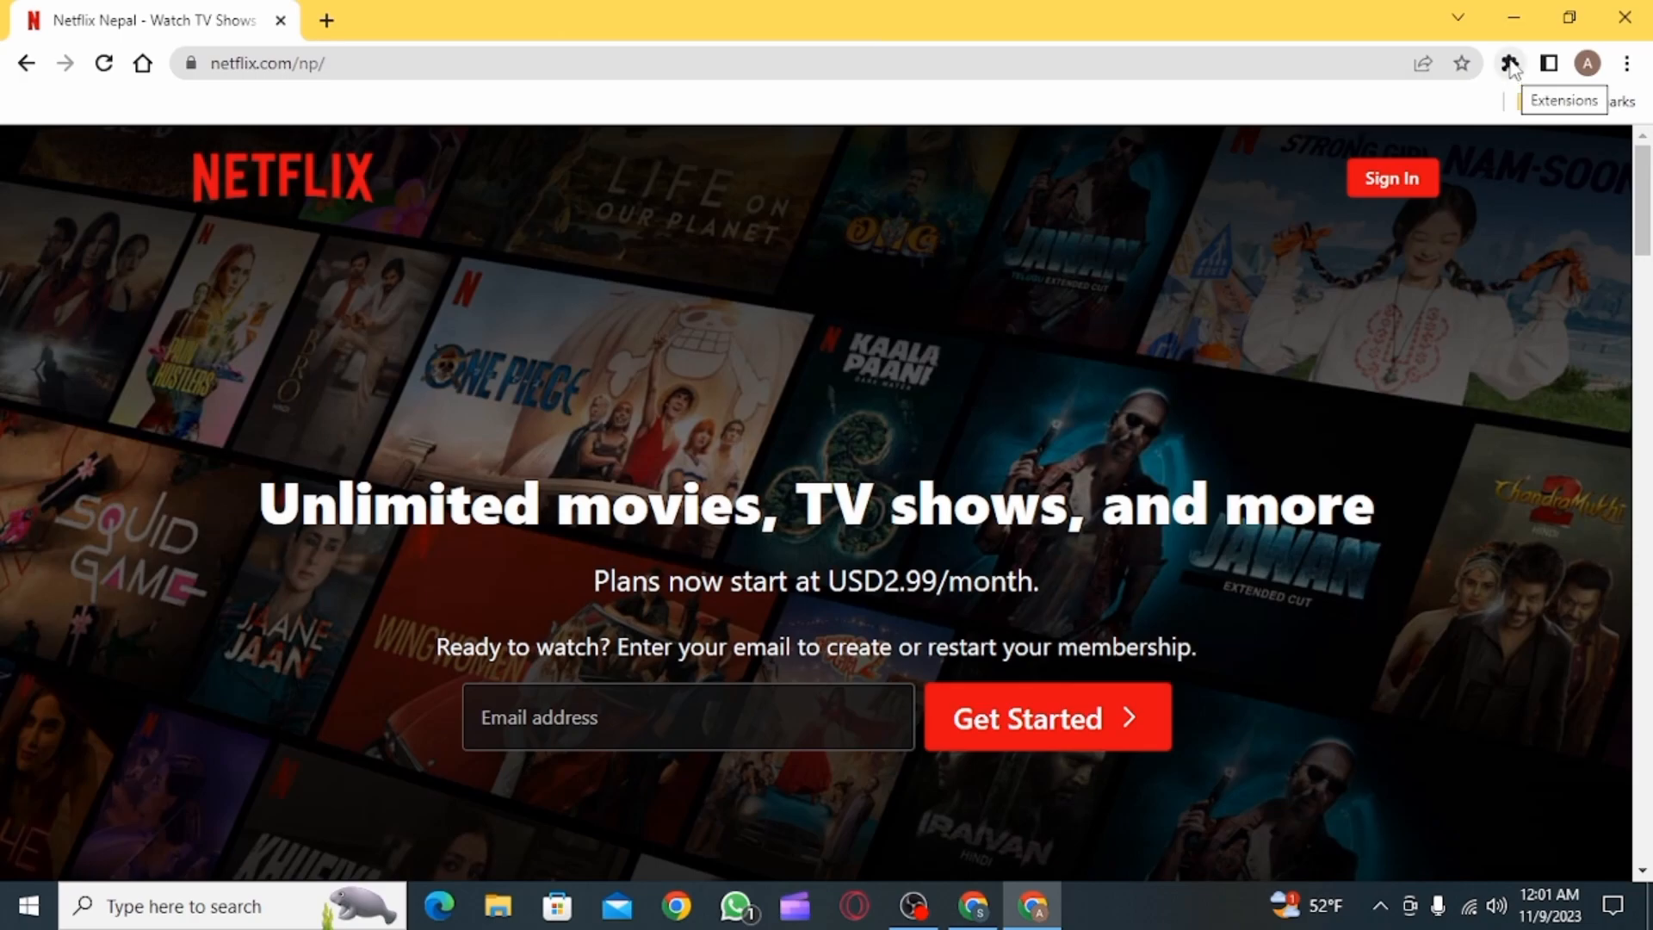
{"action": "mouse_move", "coordinate": [1527, 468]}
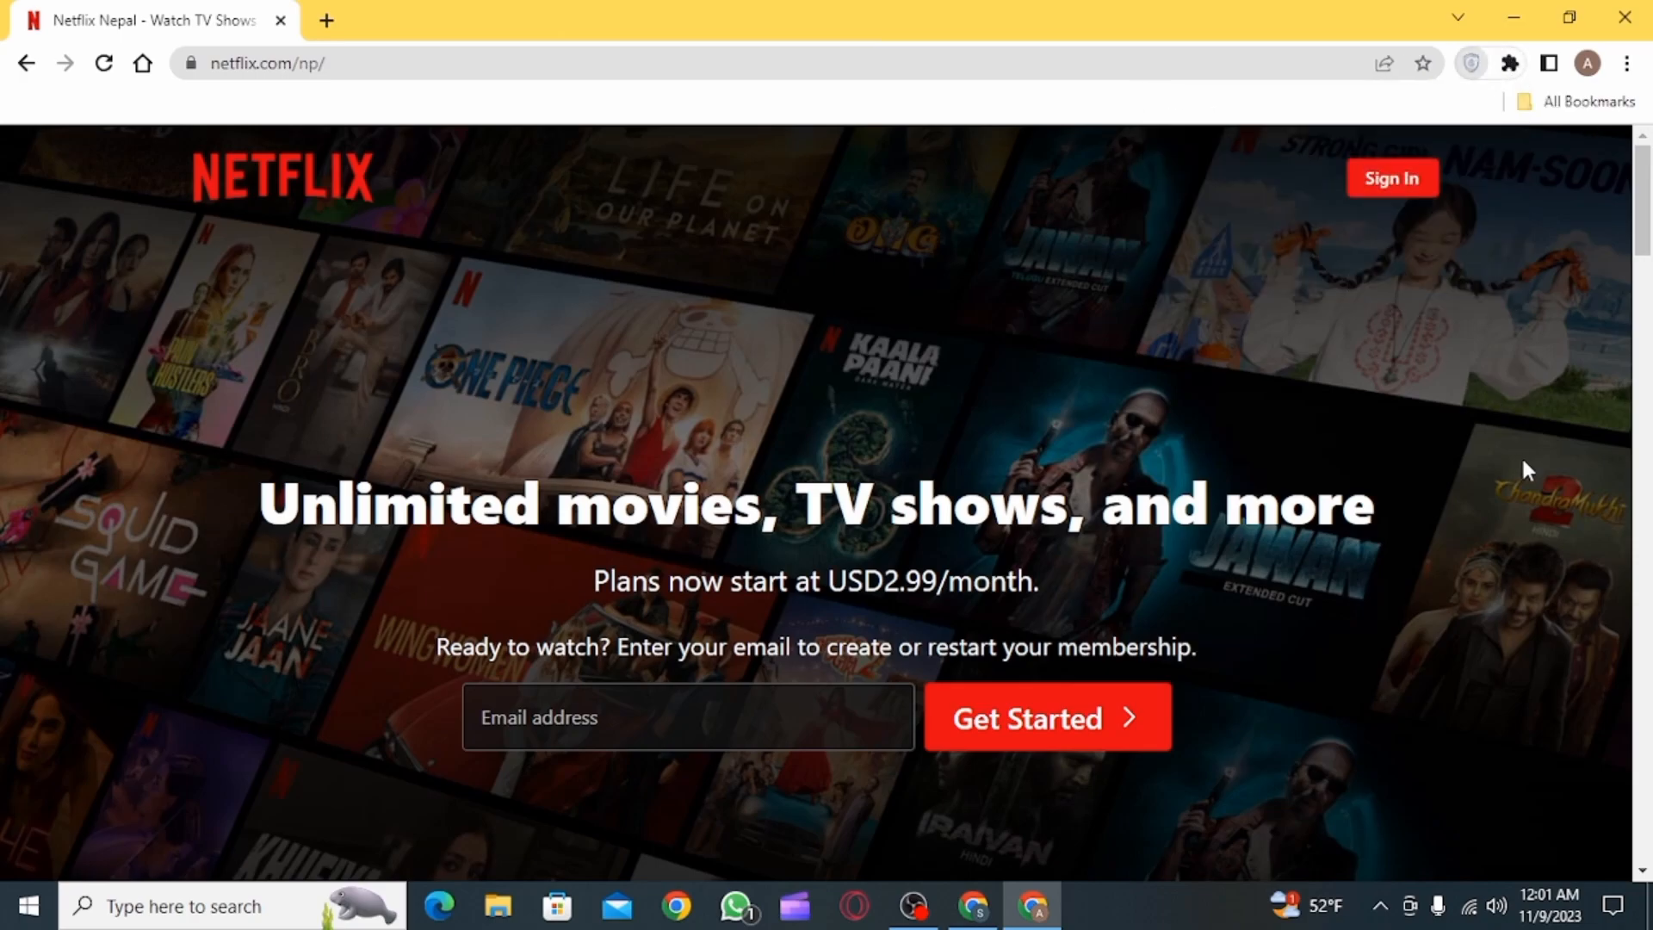
- Open the VeePN extension panel over Netflix, showing the USA location
{"action": "left_click", "coordinate": [1468, 64]}
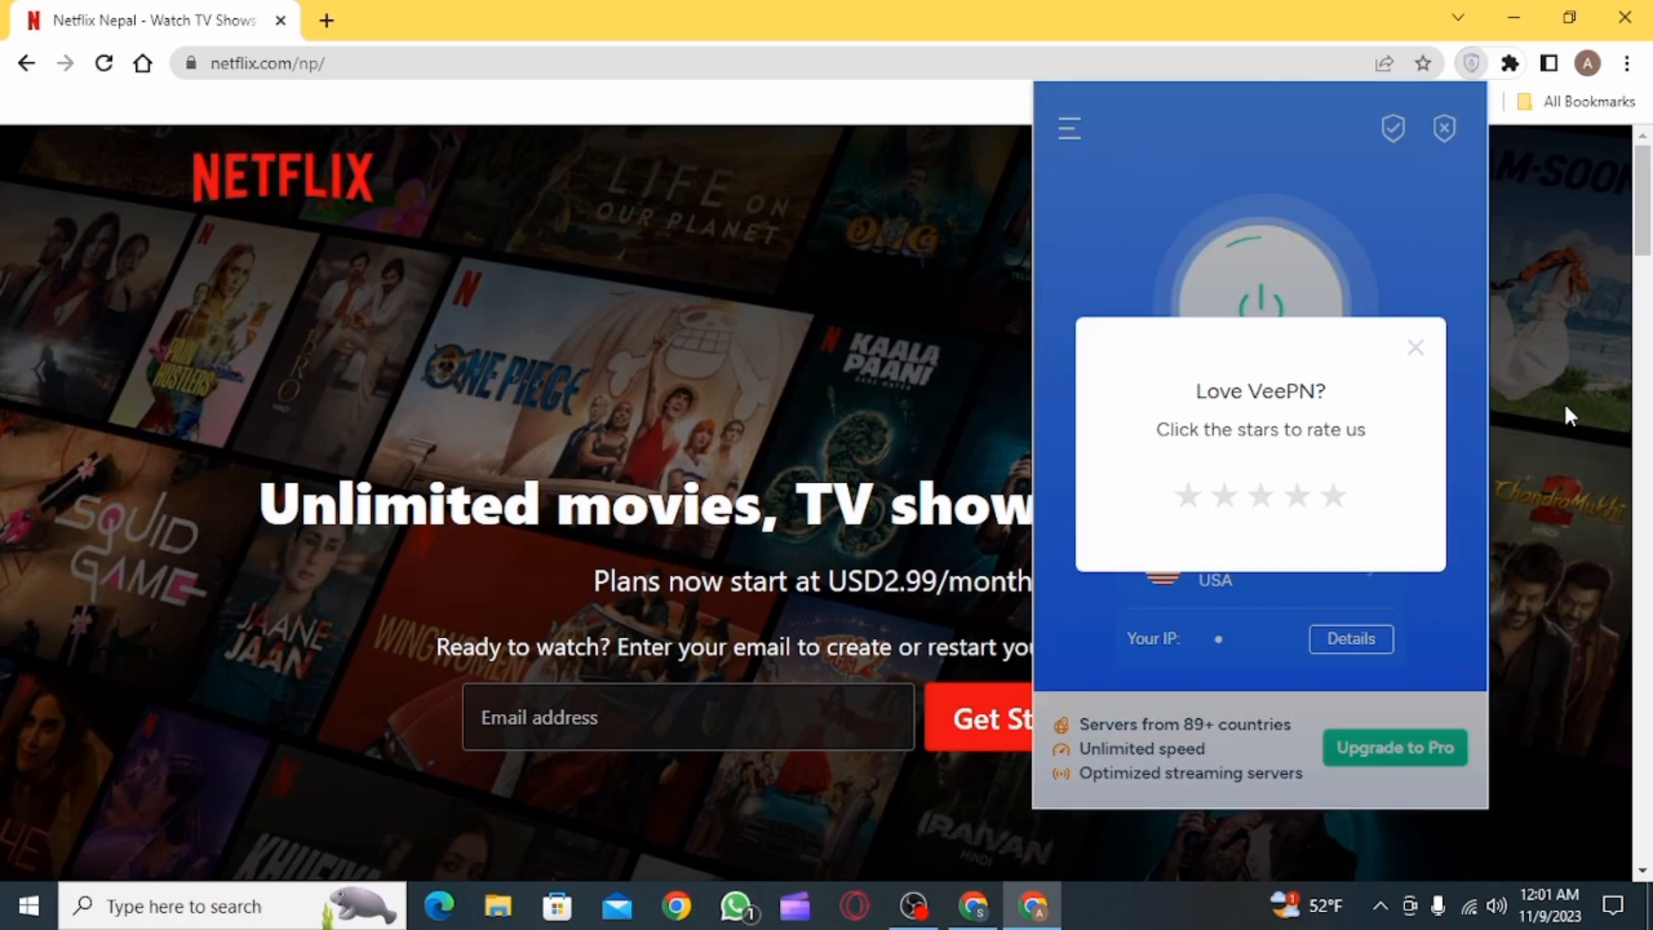
- Switch the VeePN server location to Paris, France and start connecting
{"action": "left_click", "coordinate": [1415, 346]}
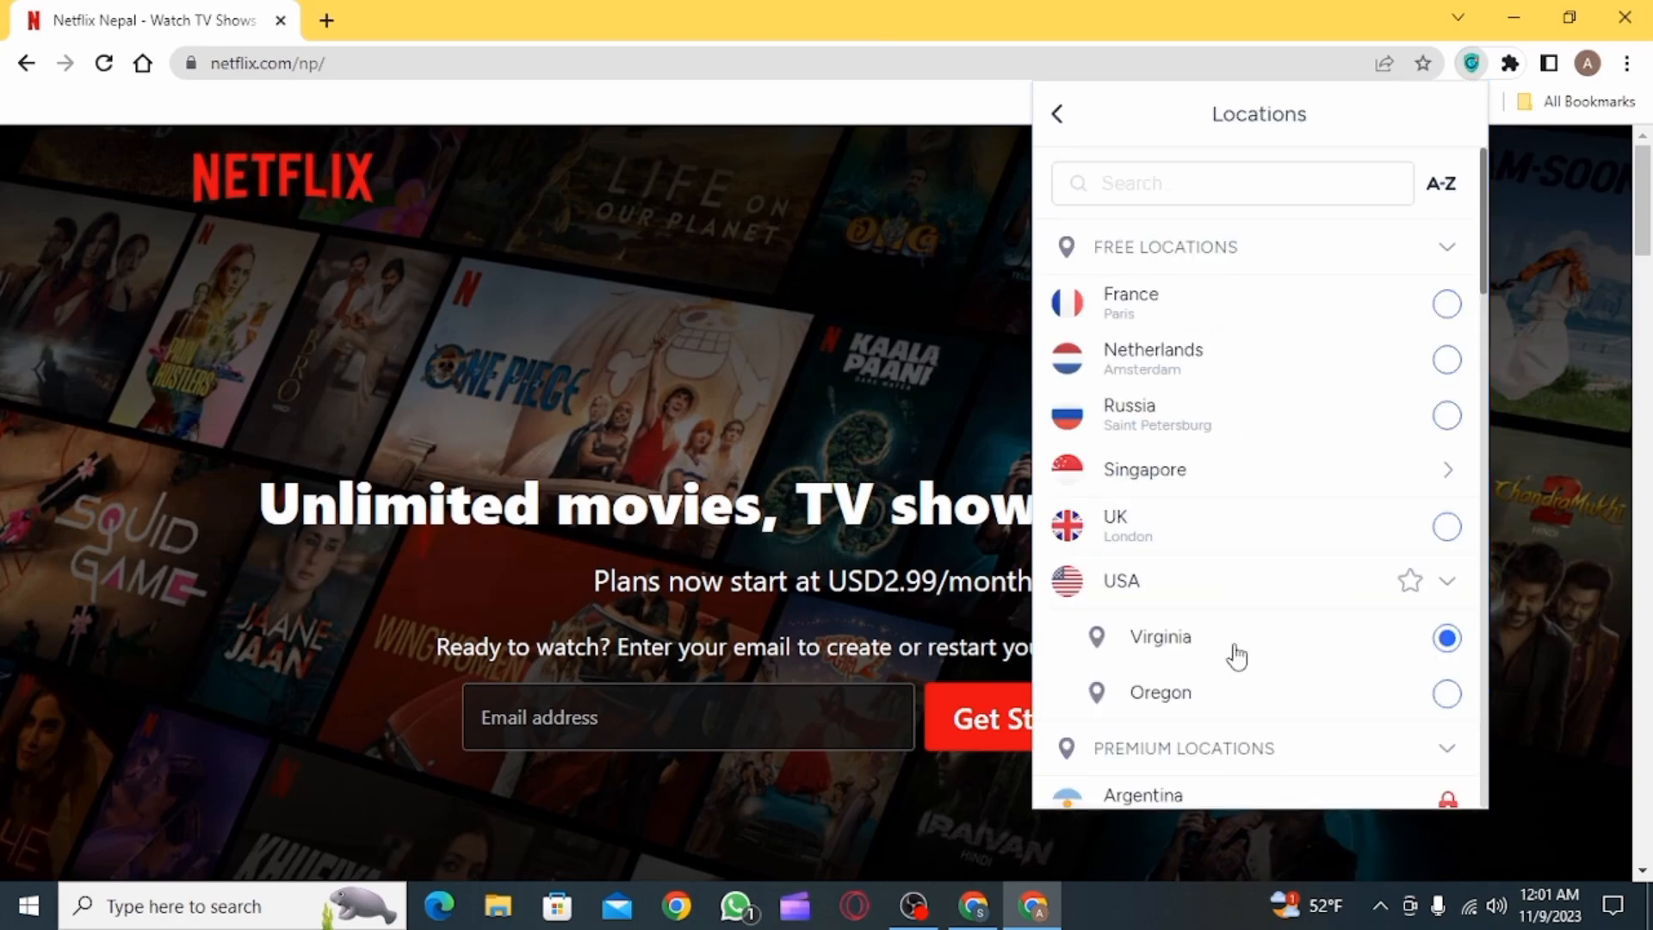
{"action": "mouse_move", "coordinate": [1447, 304]}
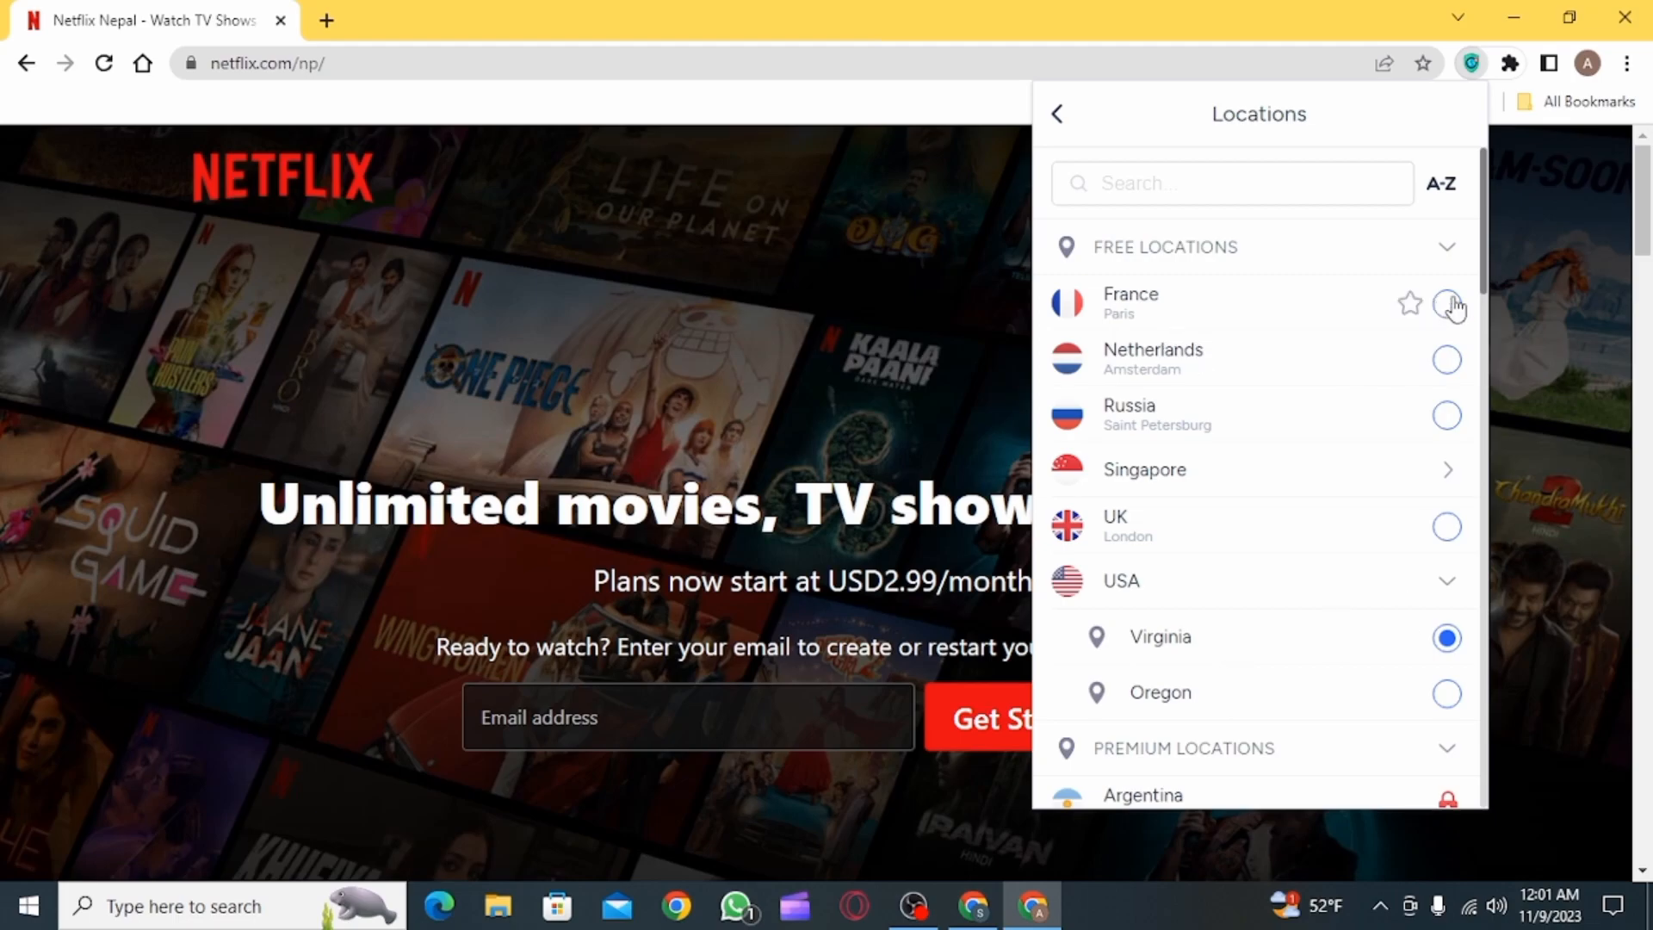
{"action": "left_click", "coordinate": [1448, 305]}
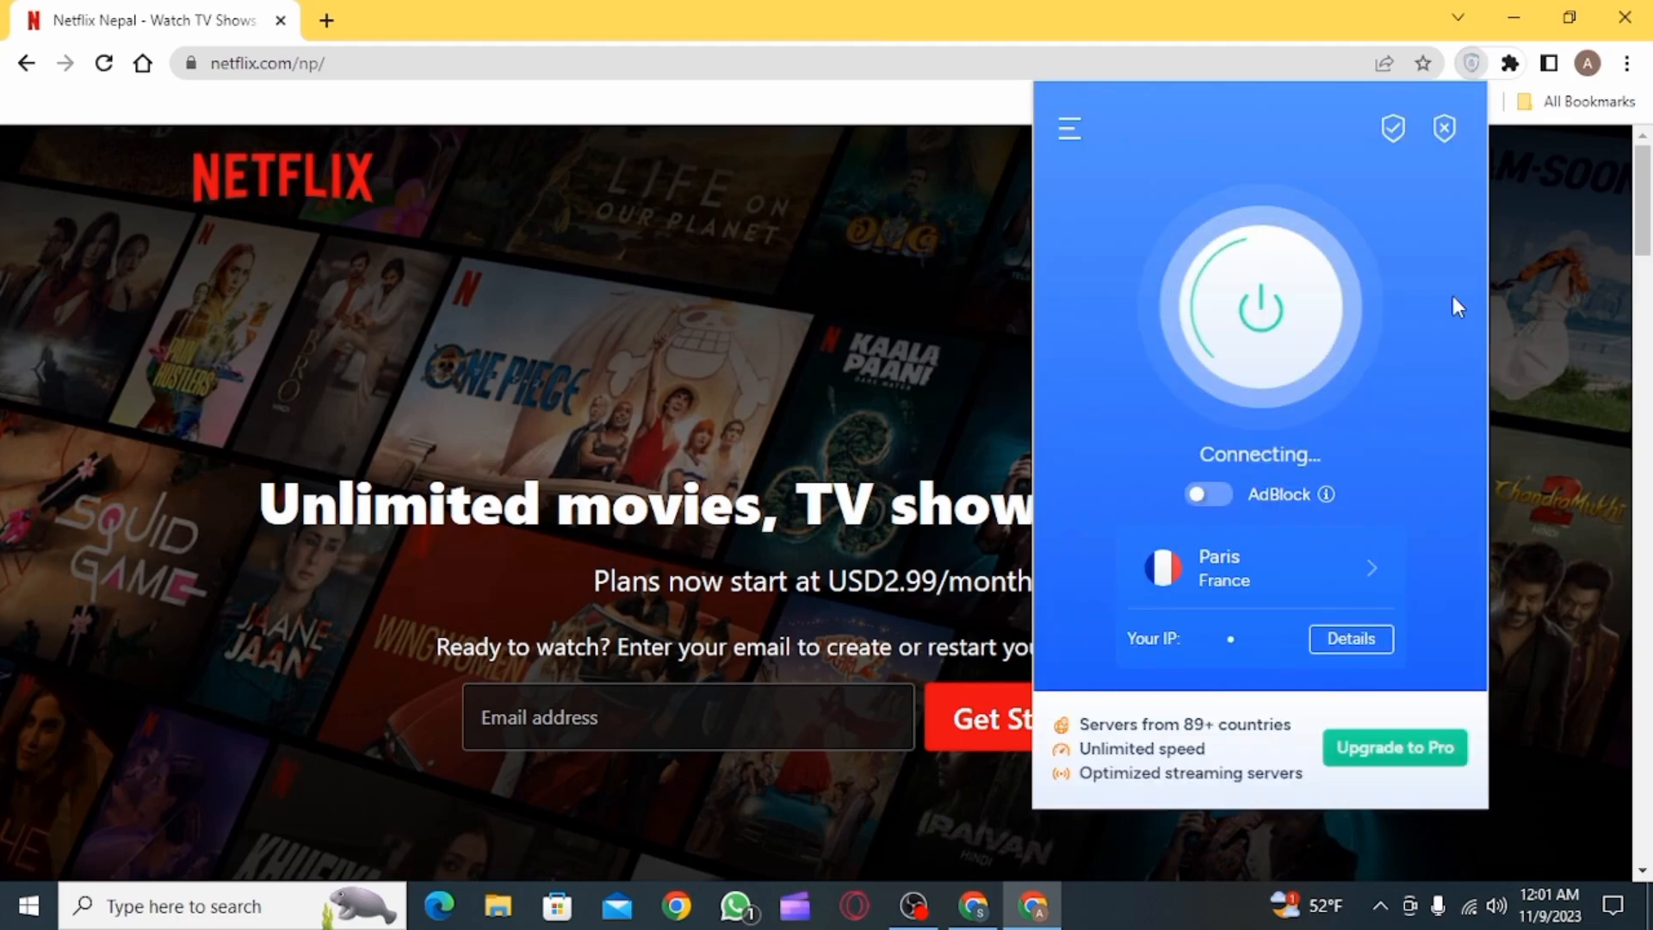